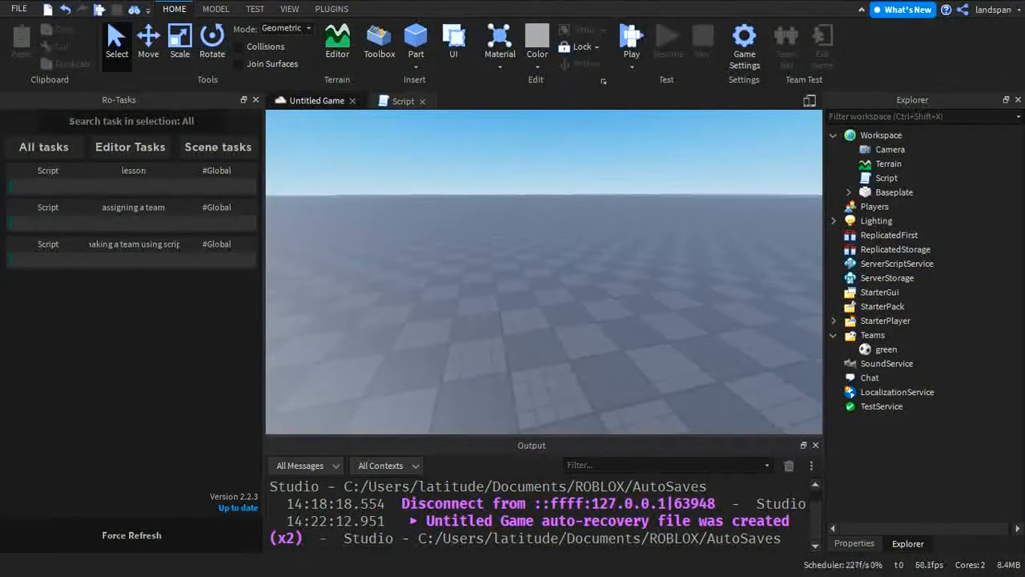
{"action": "mouse_move", "coordinate": [783, 481]}
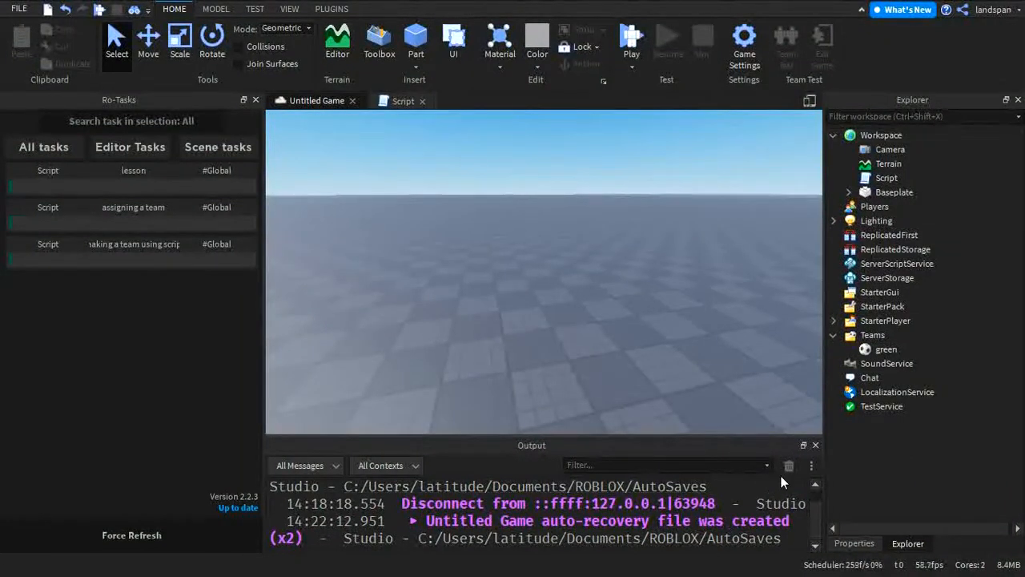
Clear the old auto-save and disconnect messages from the Output window.
{"action": "left_click", "coordinate": [788, 465]}
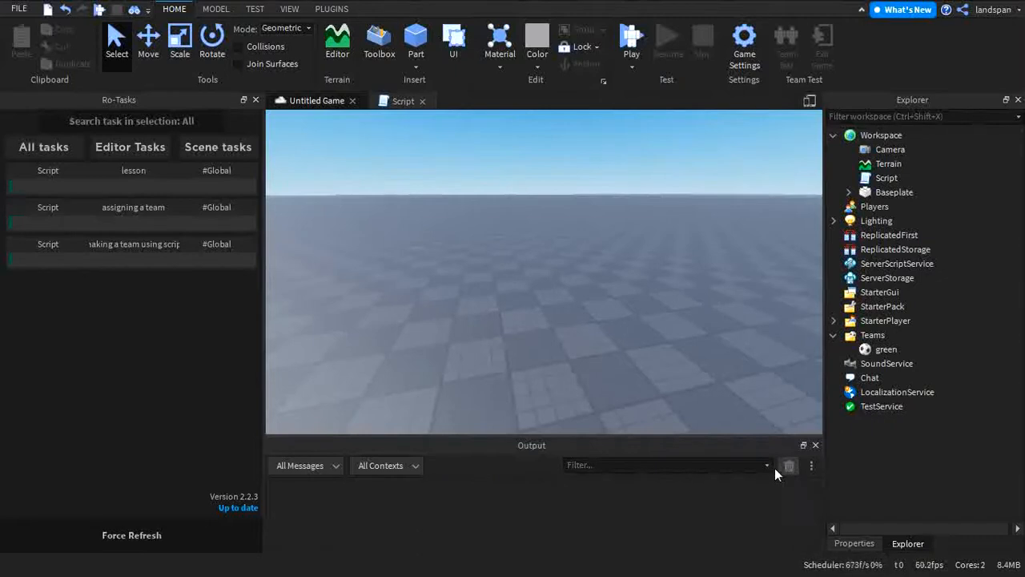
{"action": "mouse_move", "coordinate": [407, 184]}
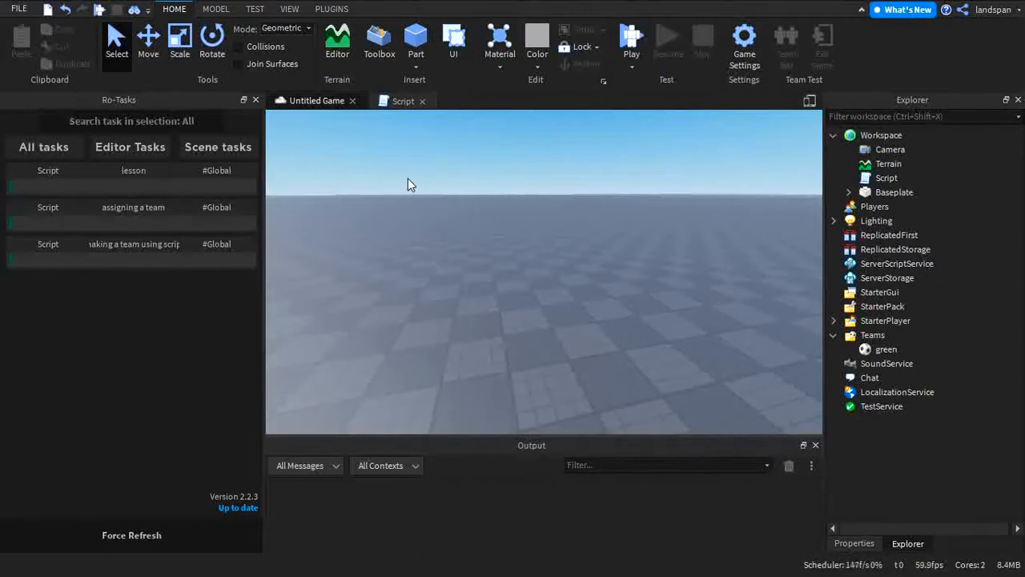
{"action": "mouse_move", "coordinate": [380, 119]}
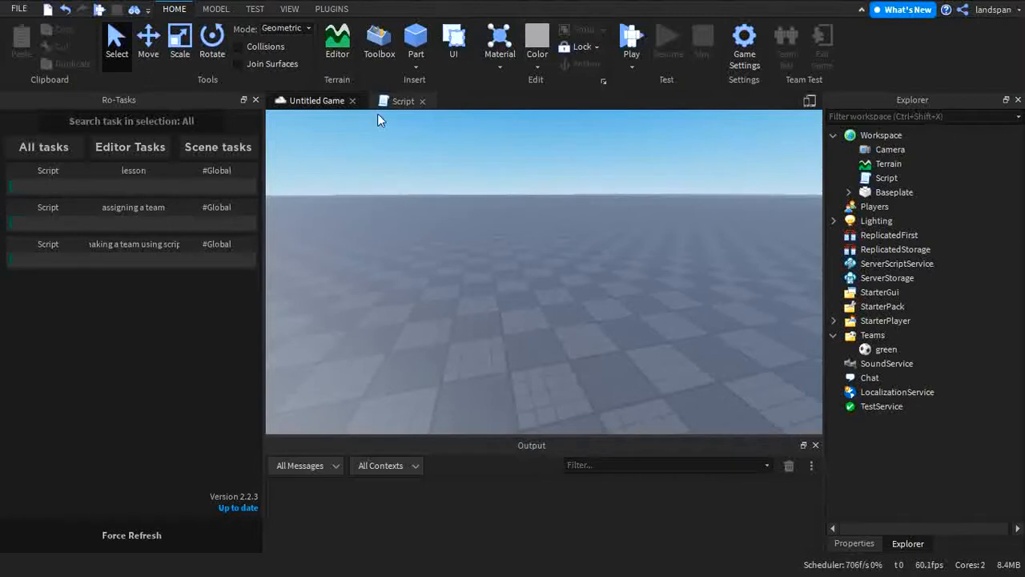
{"action": "mouse_move", "coordinate": [403, 101]}
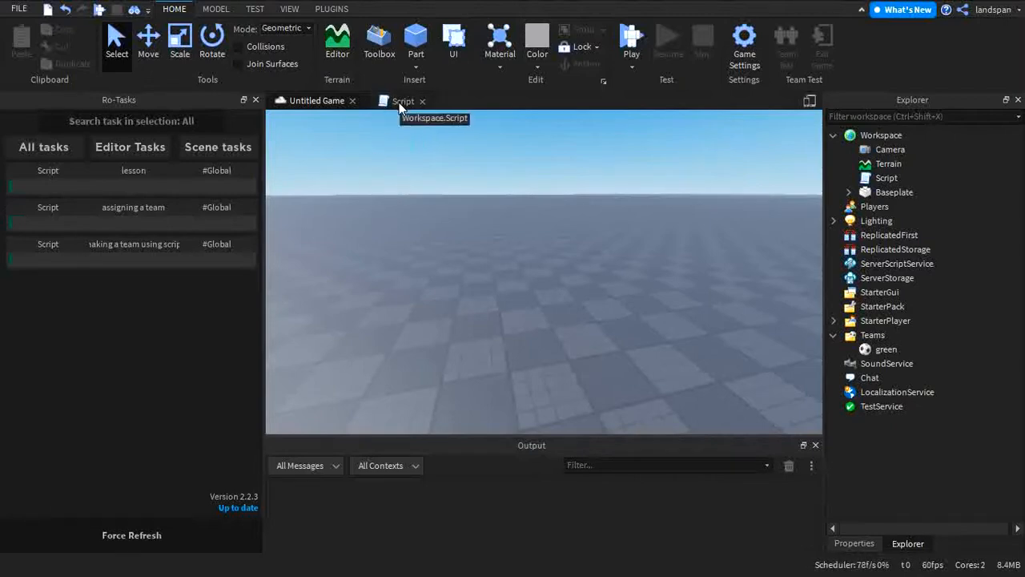
Open the lesson Script, space out its headings, and correct line 7 to 'all players'.
{"action": "left_click", "coordinate": [402, 100]}
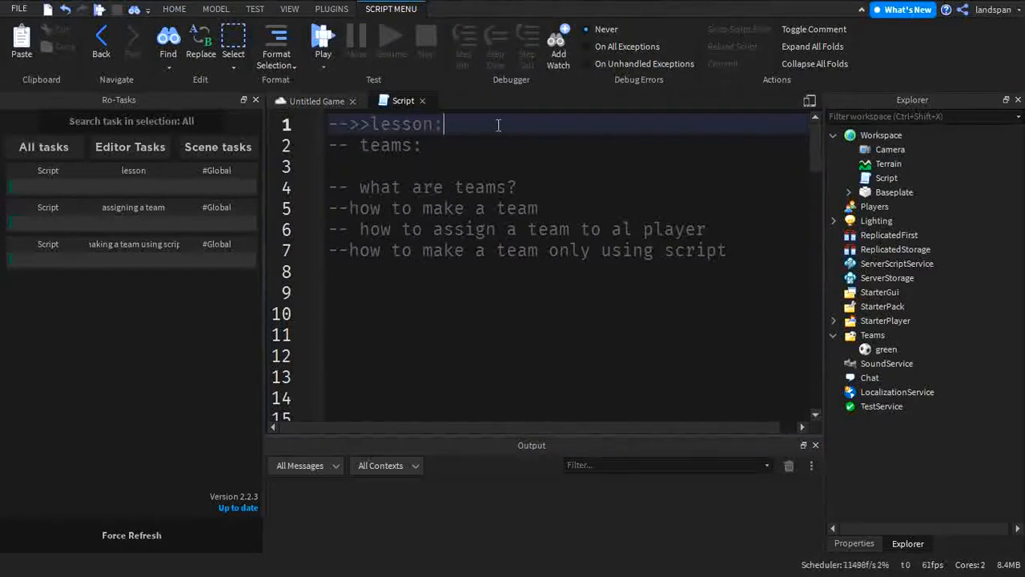
{"action": "key", "text": "Return"}
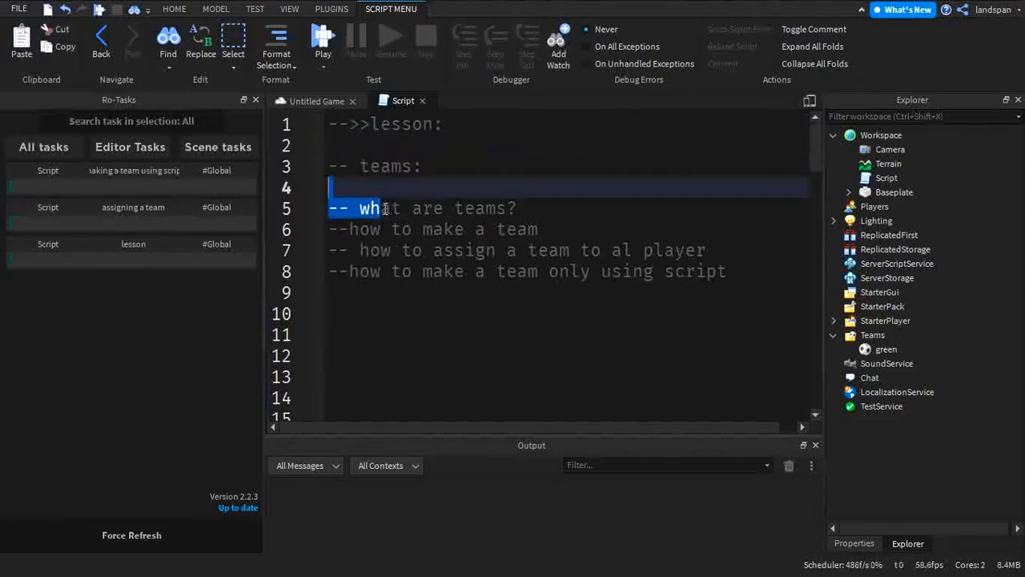
{"action": "left_click", "coordinate": [381, 208]}
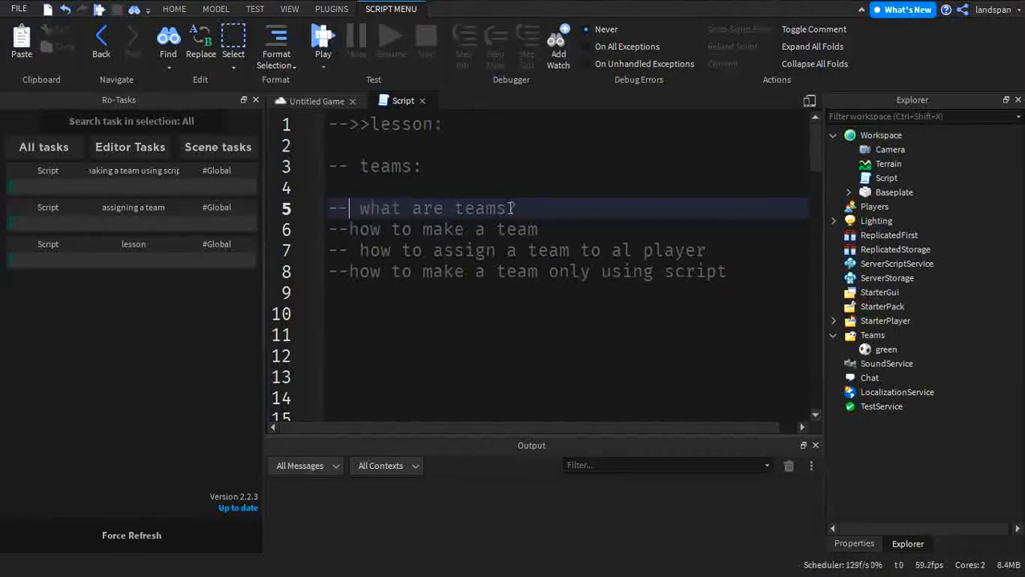
{"action": "left_click_drag", "start_coordinate": [358, 208], "coordinate": [706, 250]}
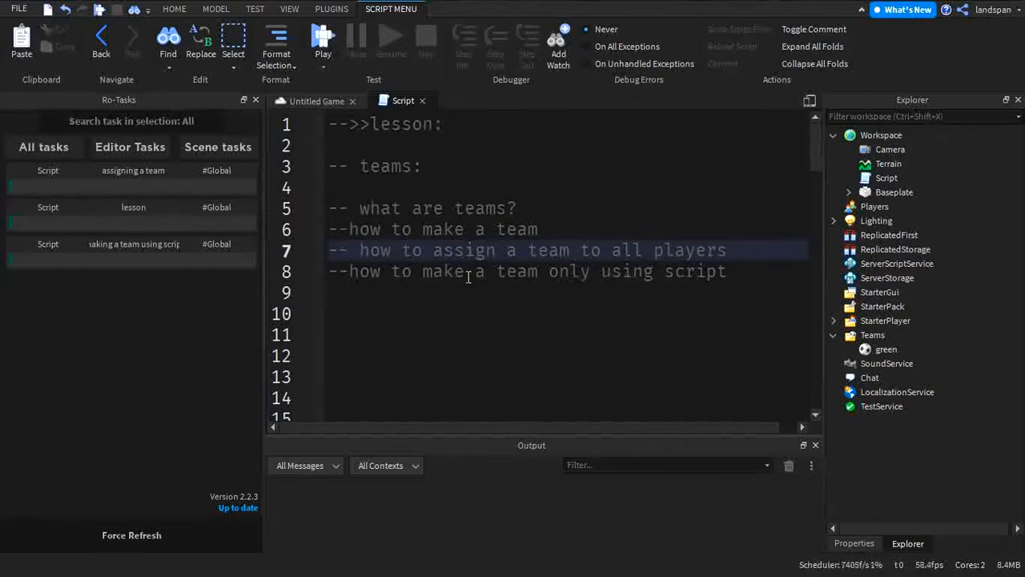
{"action": "left_click", "coordinate": [644, 250]}
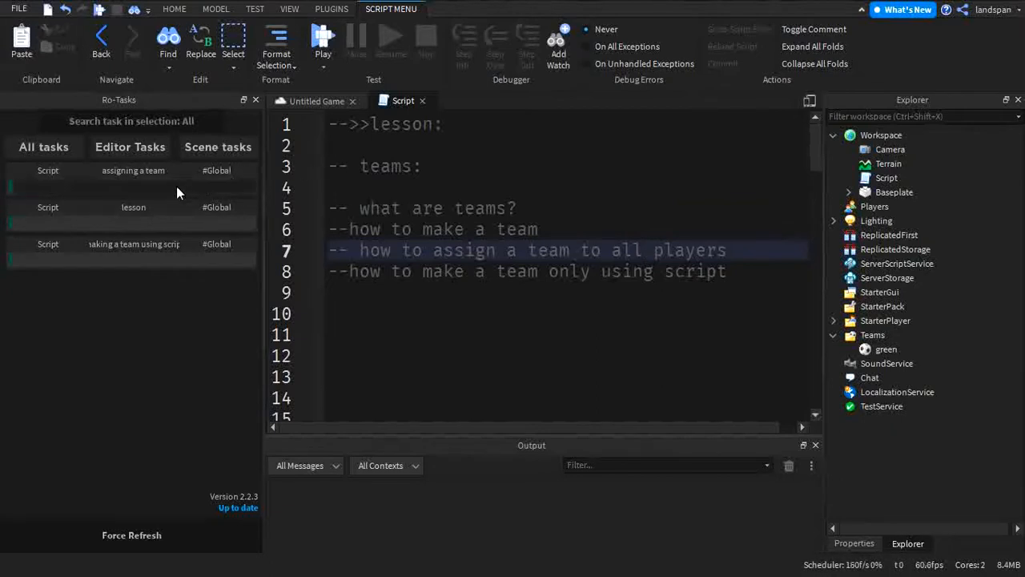
{"action": "mouse_move", "coordinate": [224, 192]}
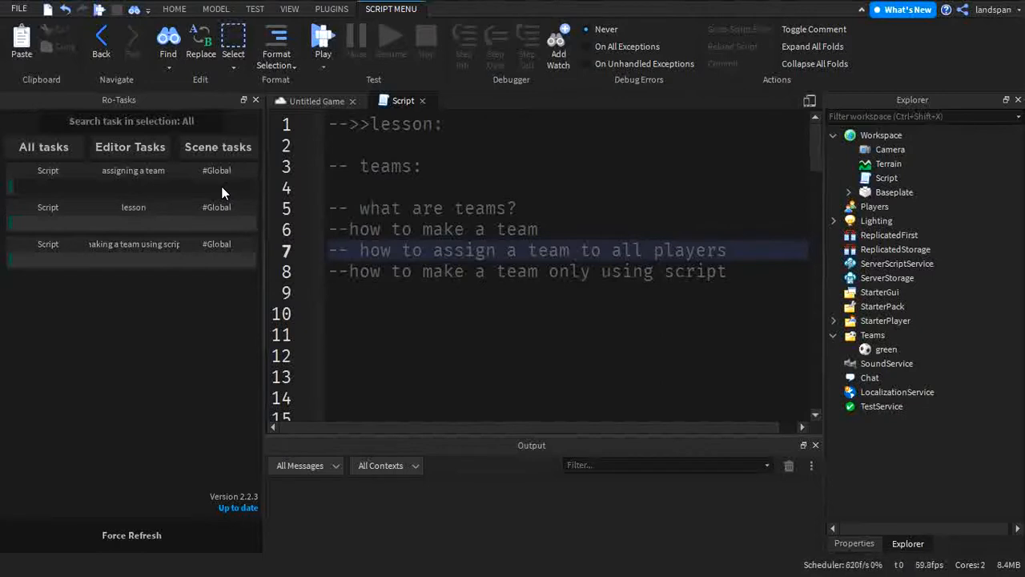
{"action": "double_click", "coordinate": [436, 208]}
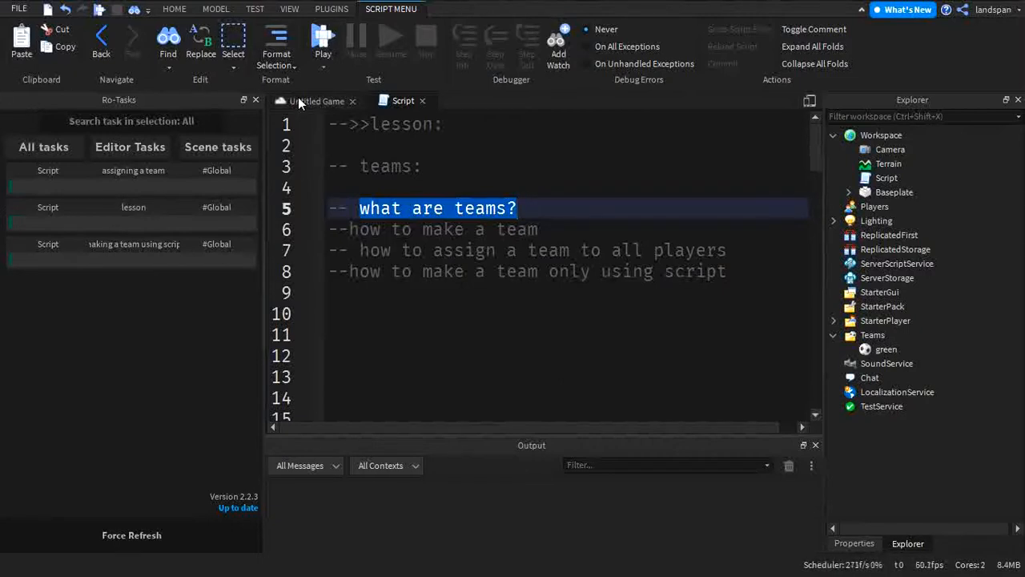
{"action": "mouse_move", "coordinate": [317, 101]}
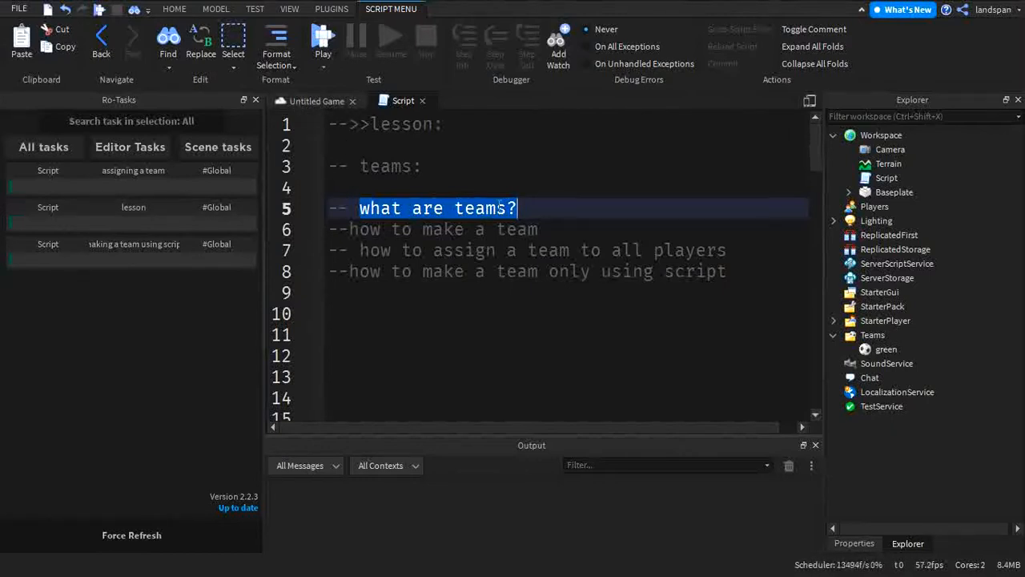
{"action": "mouse_move", "coordinate": [886, 178]}
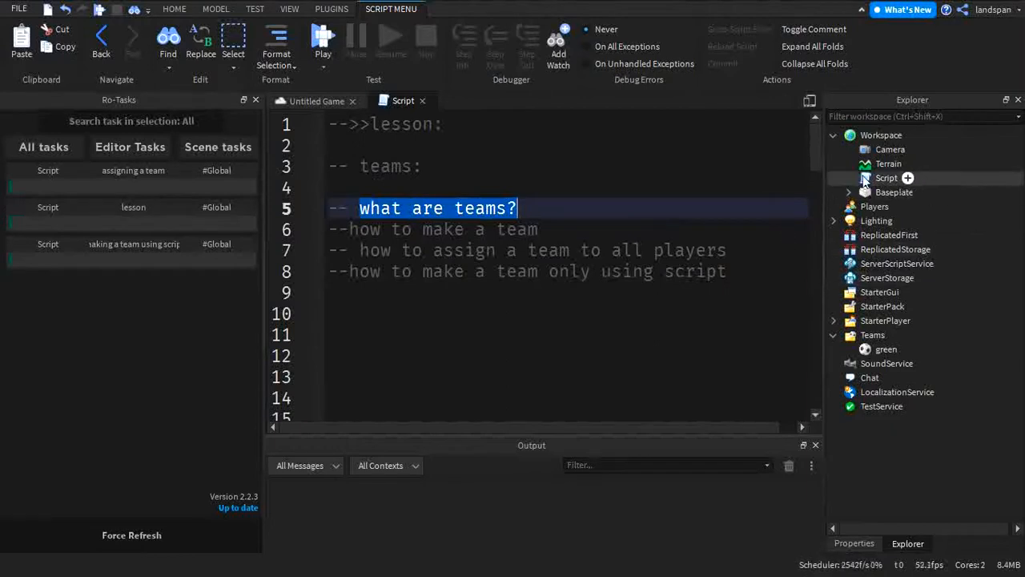
{"action": "mouse_move", "coordinate": [887, 349]}
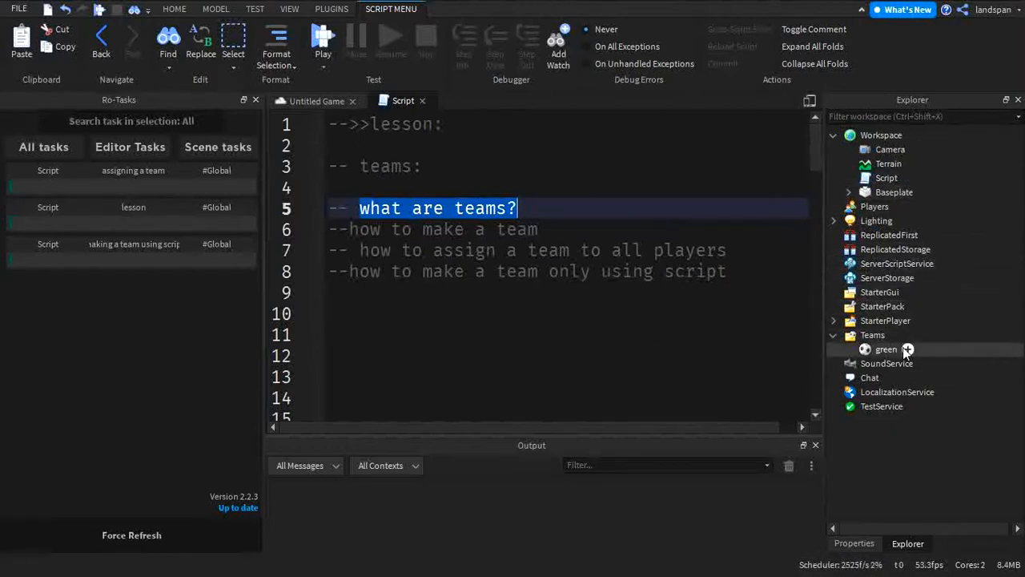
{"action": "left_click", "coordinate": [872, 335]}
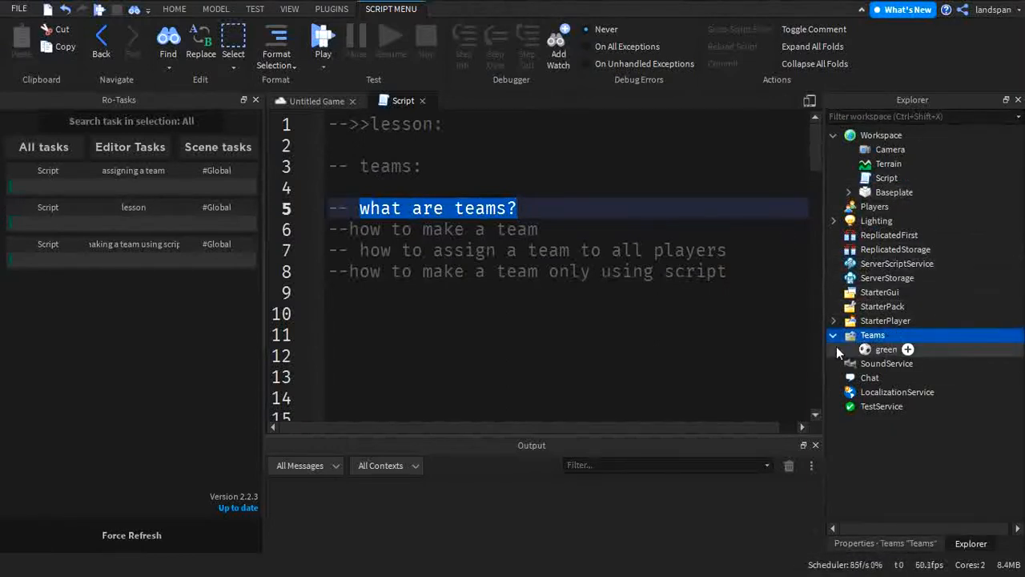
{"action": "left_click", "coordinate": [872, 335]}
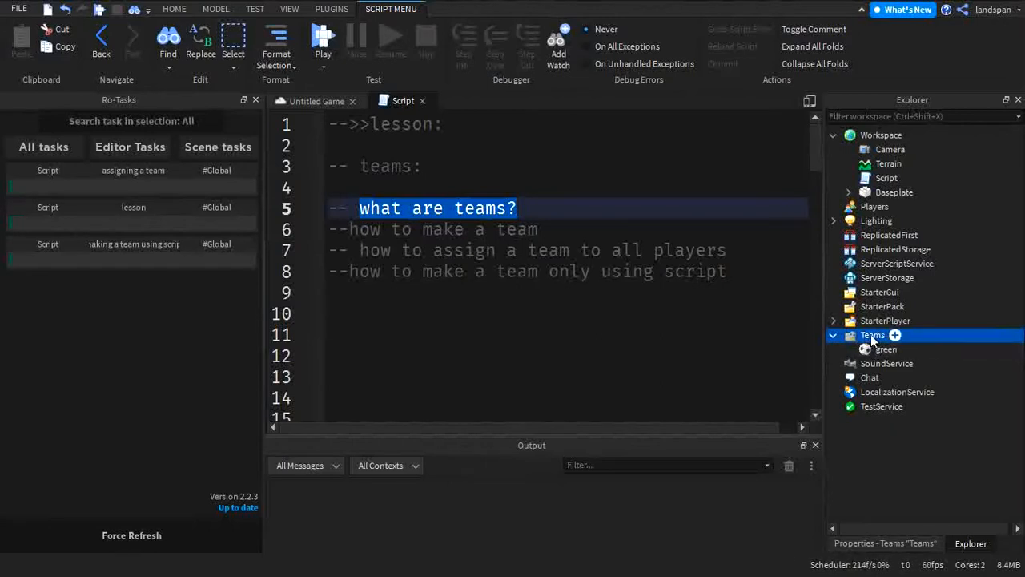
{"action": "left_click", "coordinate": [886, 349]}
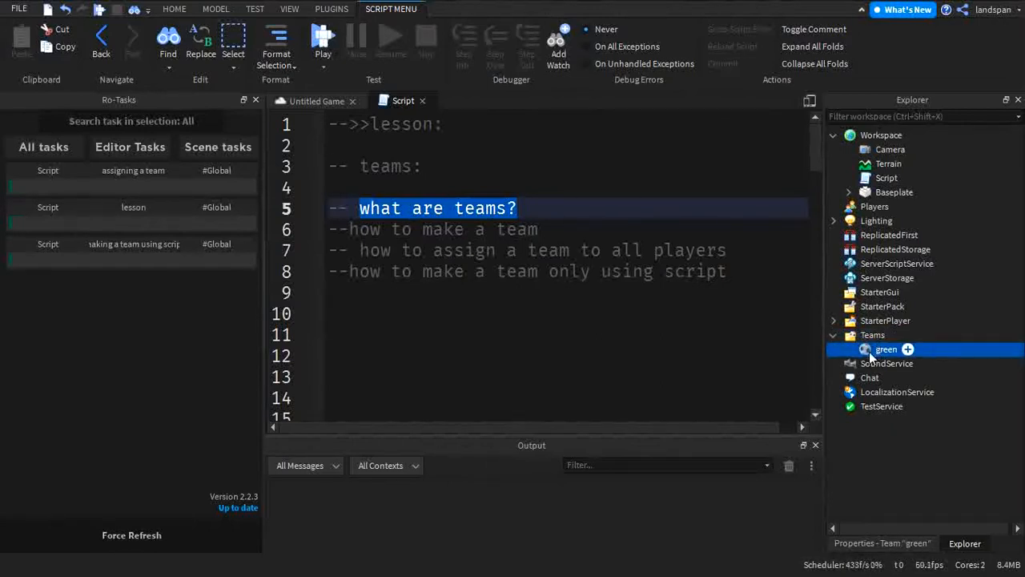
{"action": "mouse_move", "coordinate": [925, 350]}
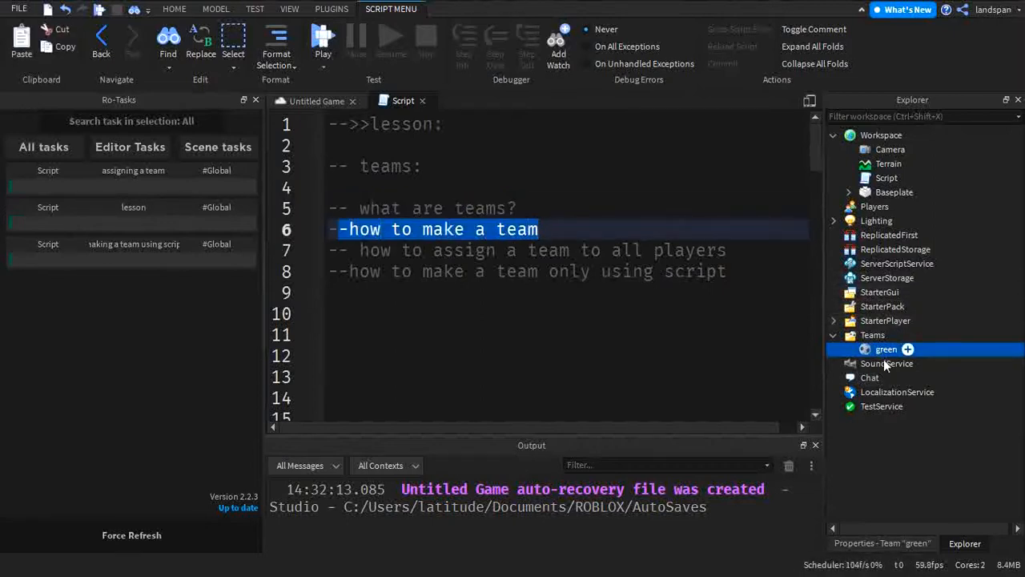
Insert a Team object under Teams beside green and select it.
{"action": "double_click", "coordinate": [886, 349]}
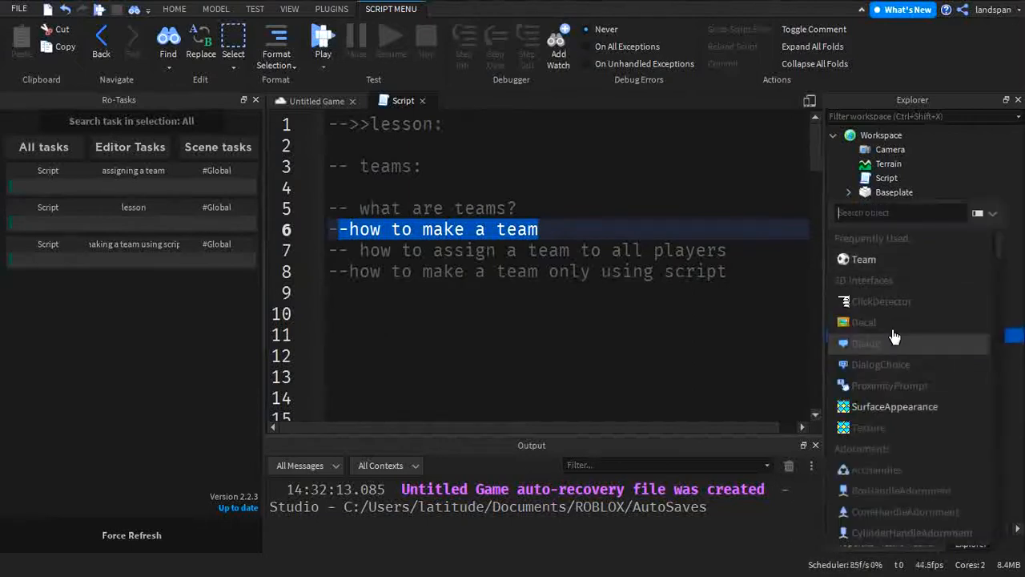
{"action": "left_click", "coordinate": [863, 258]}
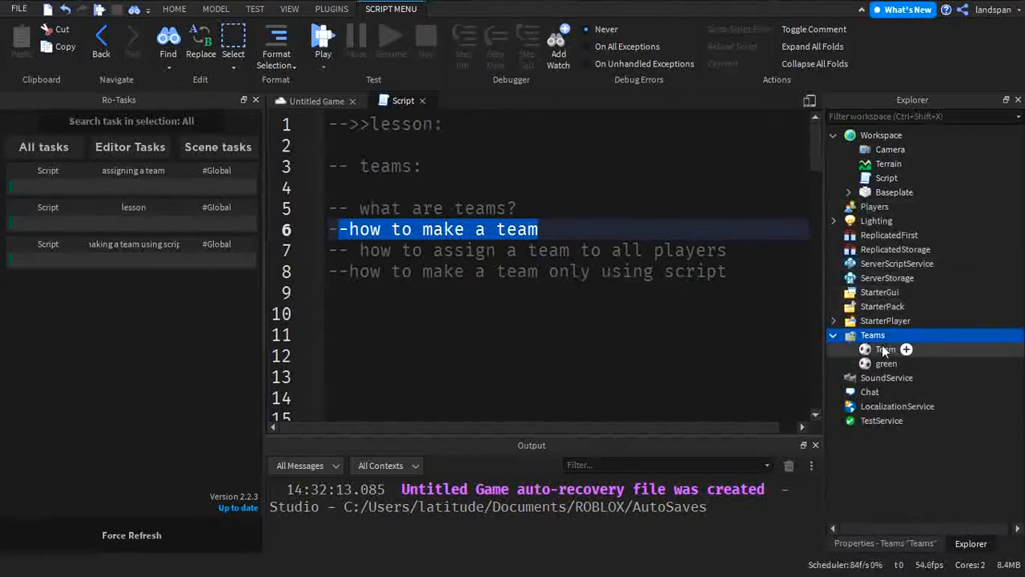
{"action": "left_click", "coordinate": [885, 348]}
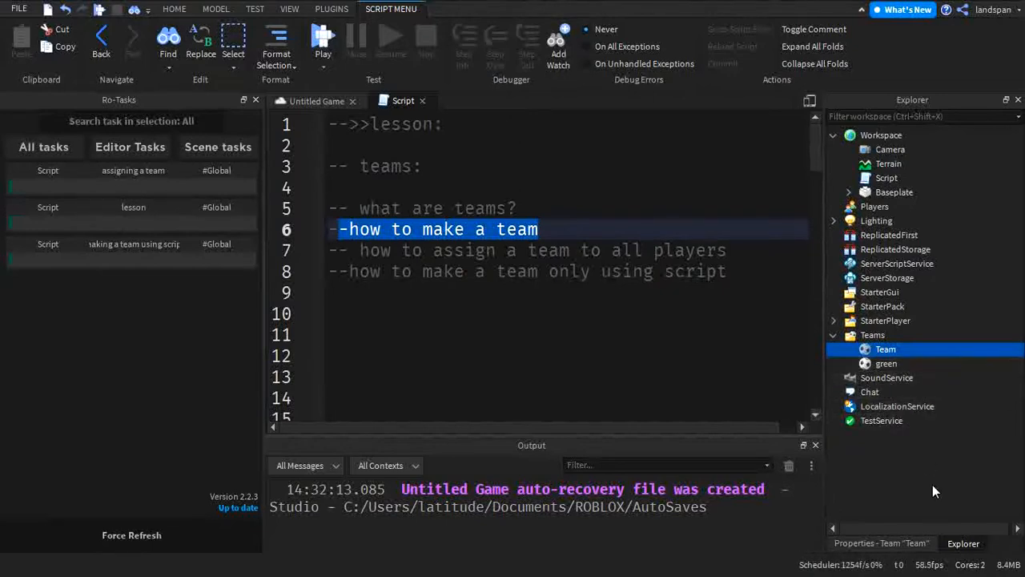
{"action": "mouse_move", "coordinate": [913, 475]}
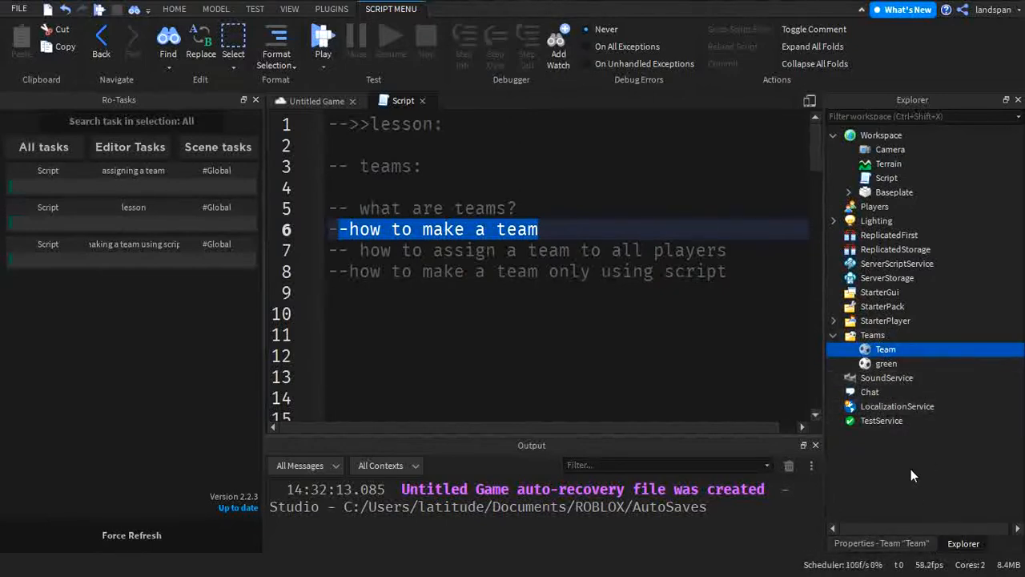
Turn off AutoAssignable in the new Team's properties.
{"action": "left_click", "coordinate": [881, 543]}
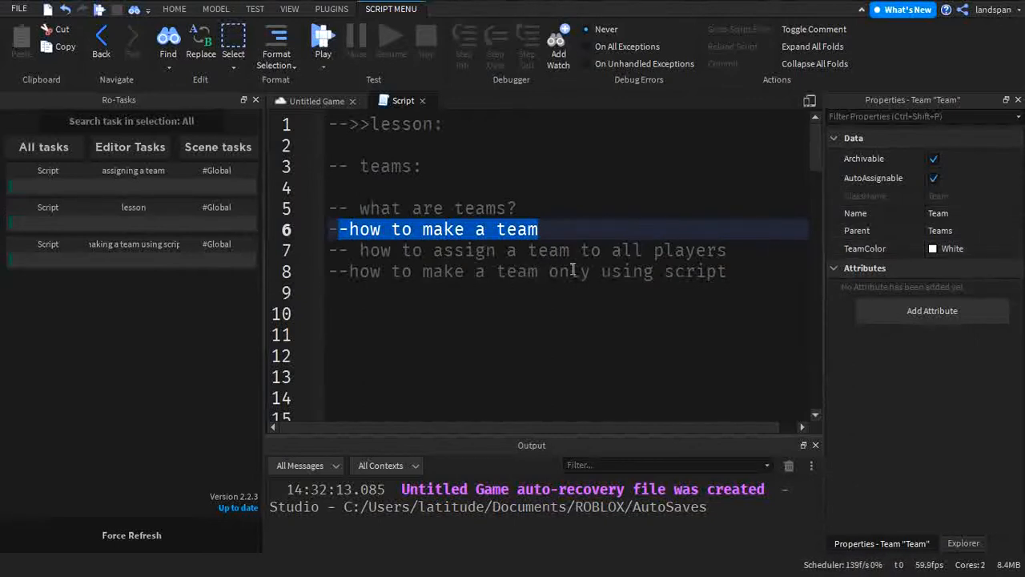
{"action": "mouse_move", "coordinate": [583, 248]}
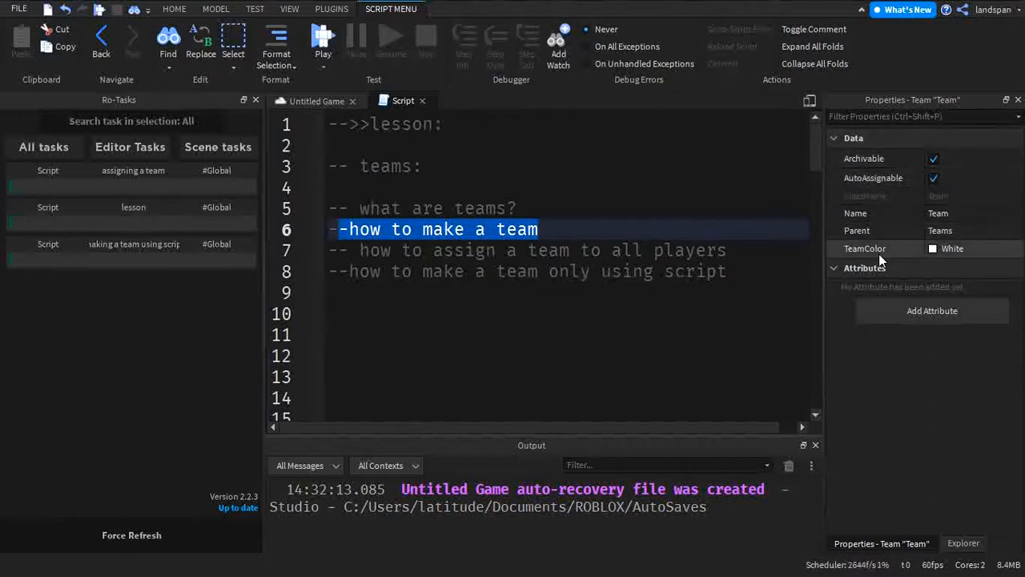
{"action": "mouse_move", "coordinate": [852, 178]}
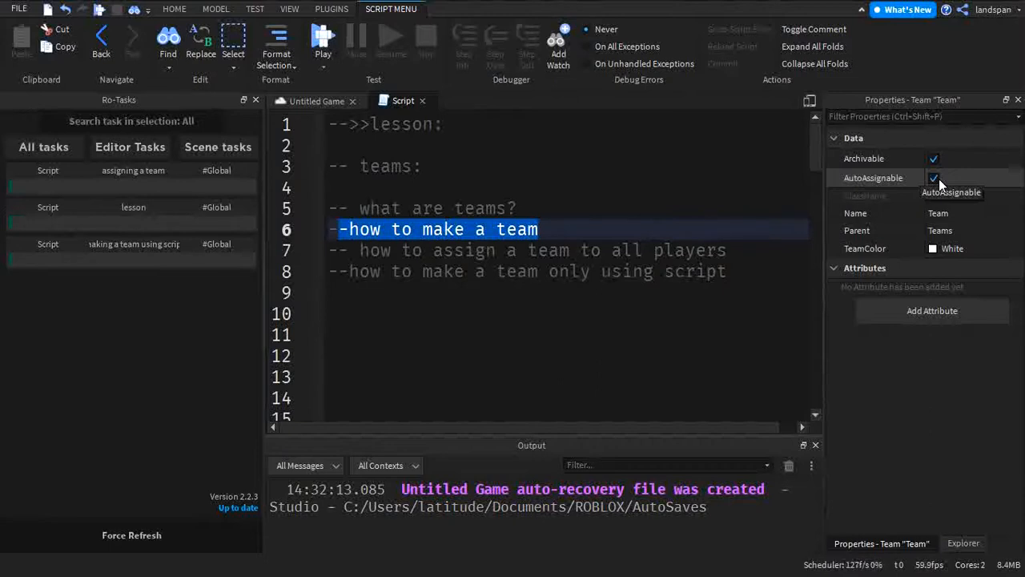
{"action": "mouse_move", "coordinate": [934, 178]}
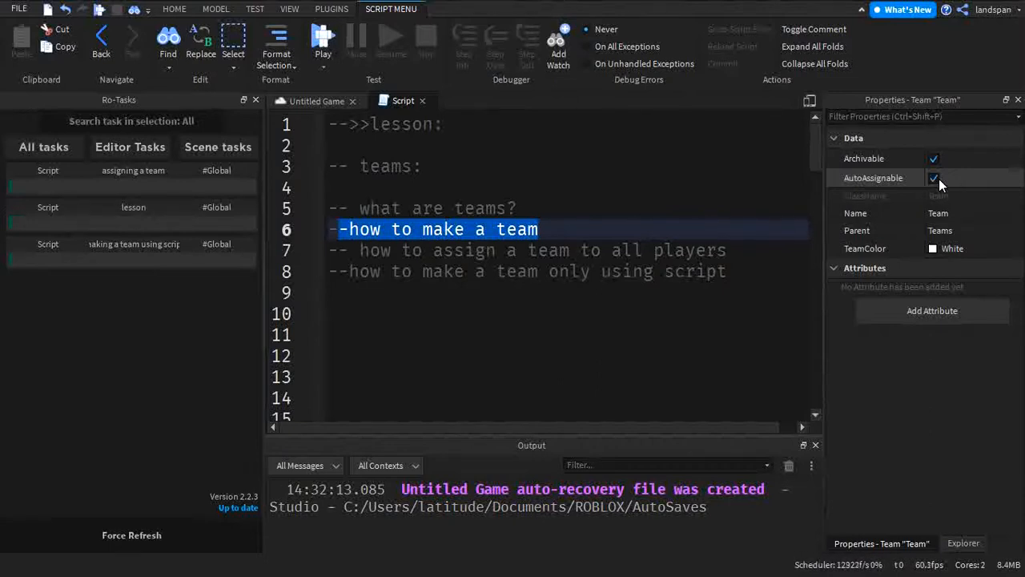
{"action": "left_click", "coordinate": [933, 177]}
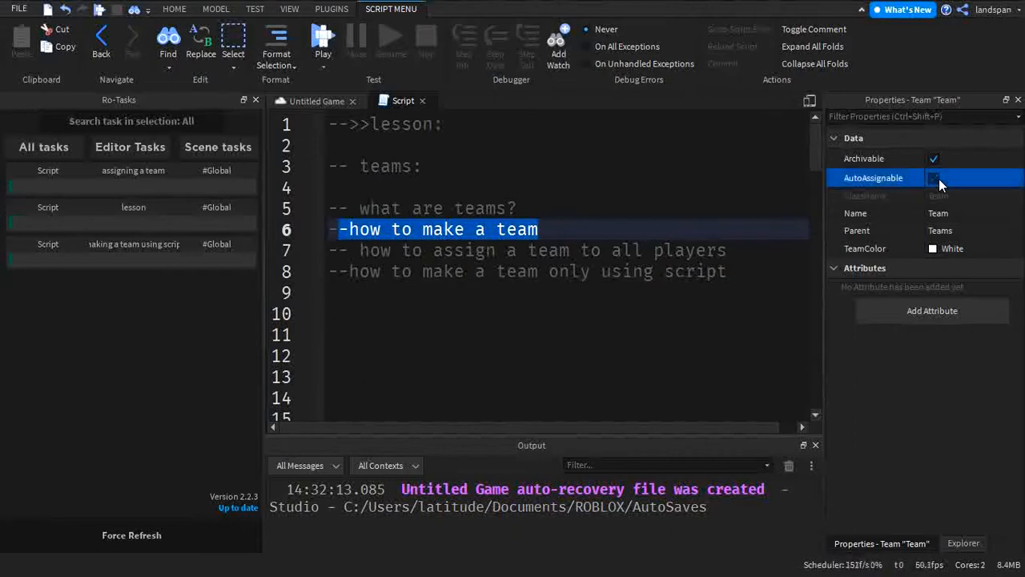
{"action": "left_click", "coordinate": [934, 177]}
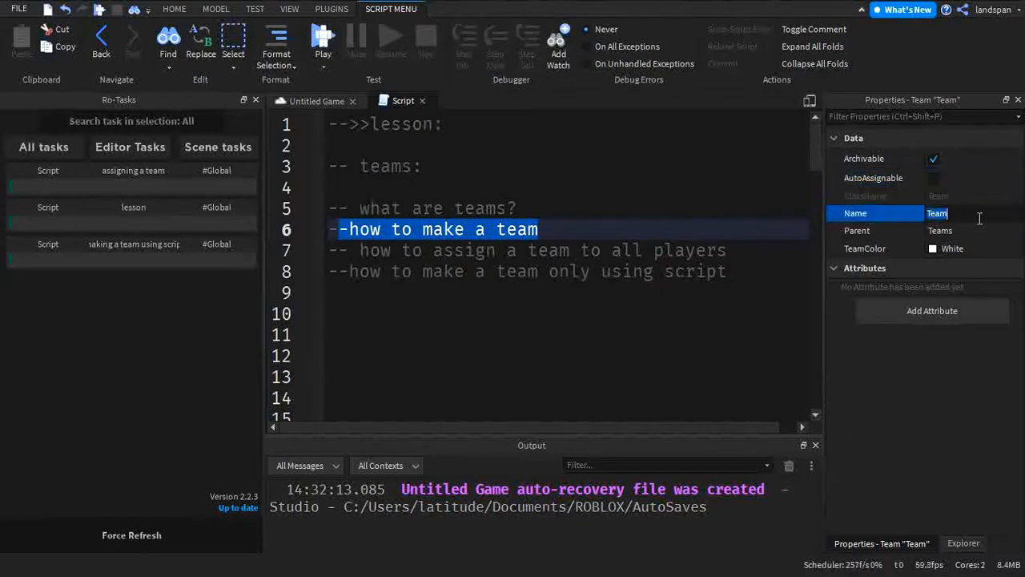
Try Shamrock, Grime, Burgundy and others, then set TeamColor to Pastel Blue.
{"action": "left_click", "coordinate": [856, 230]}
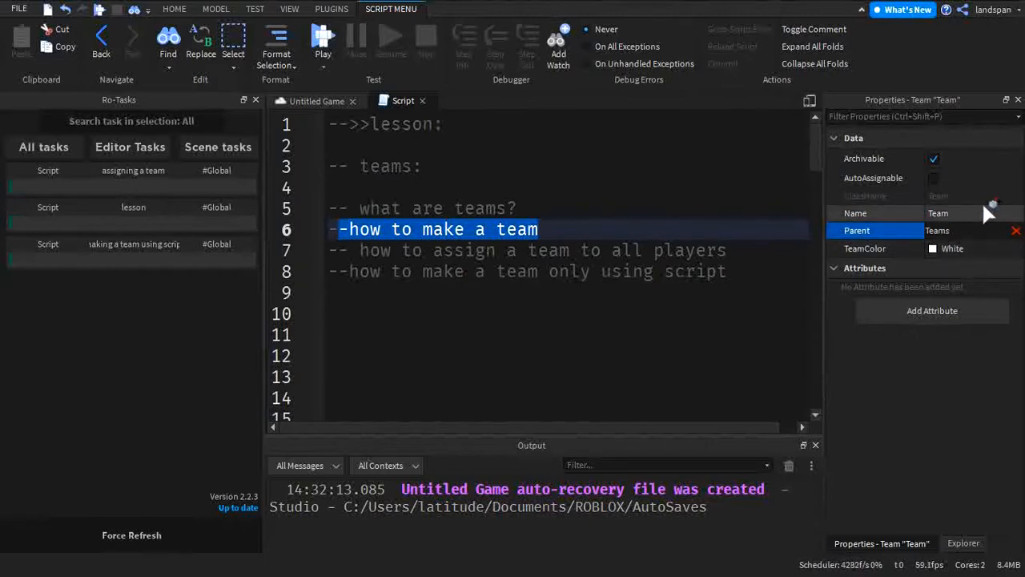
{"action": "left_click", "coordinate": [952, 248]}
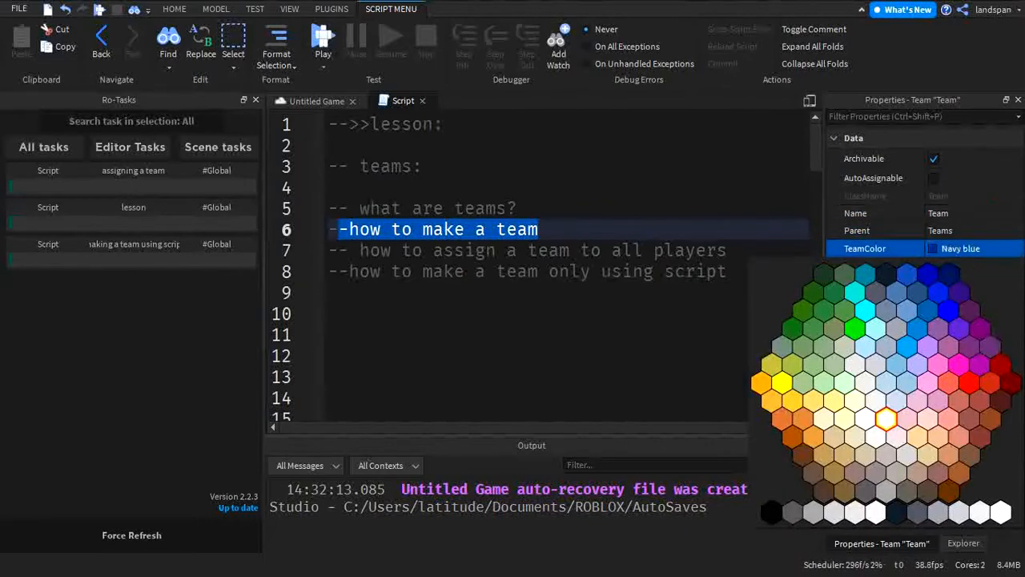
{"action": "left_click", "coordinate": [846, 311]}
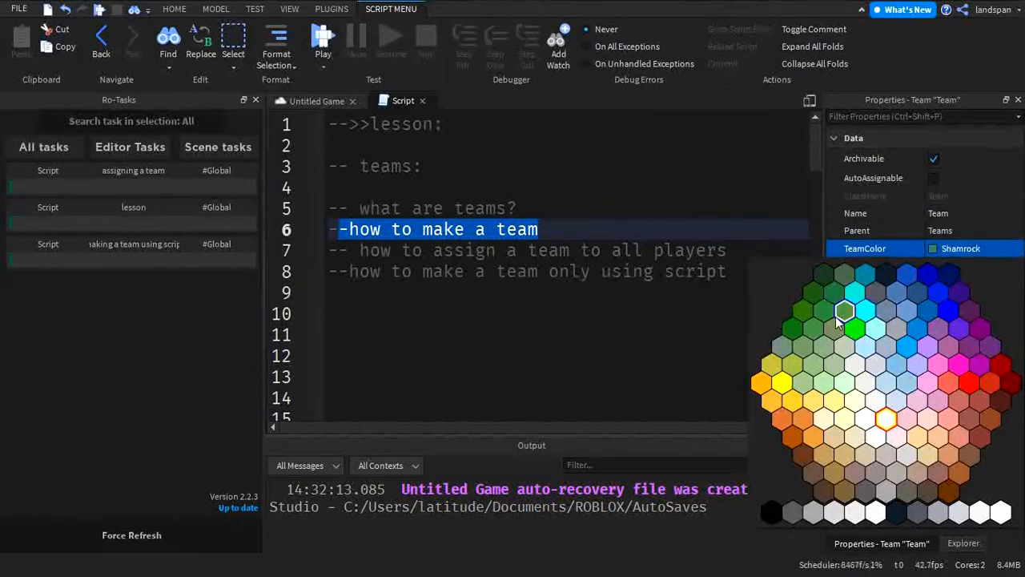
{"action": "mouse_move", "coordinate": [845, 313]}
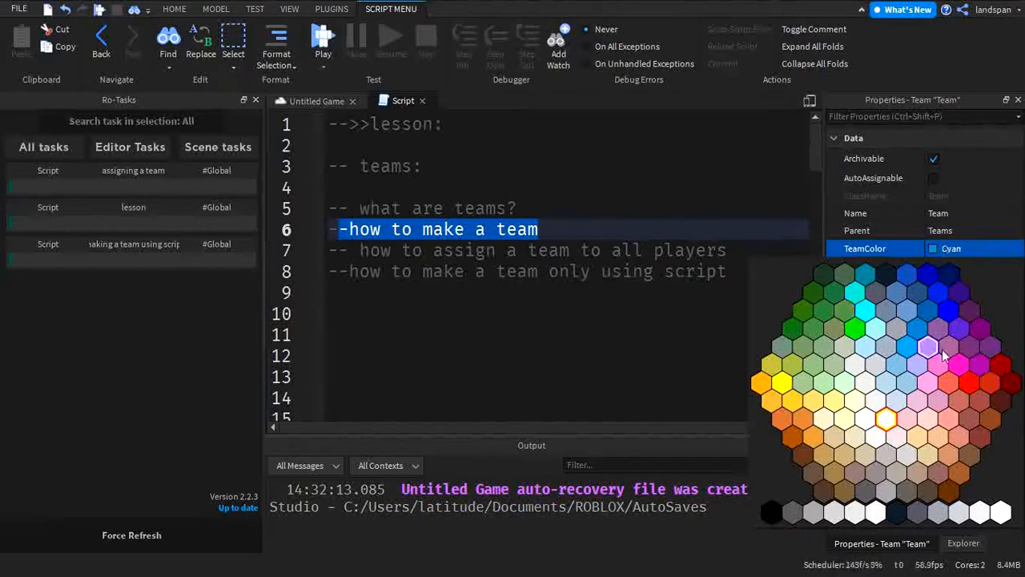
{"action": "left_click", "coordinate": [833, 328]}
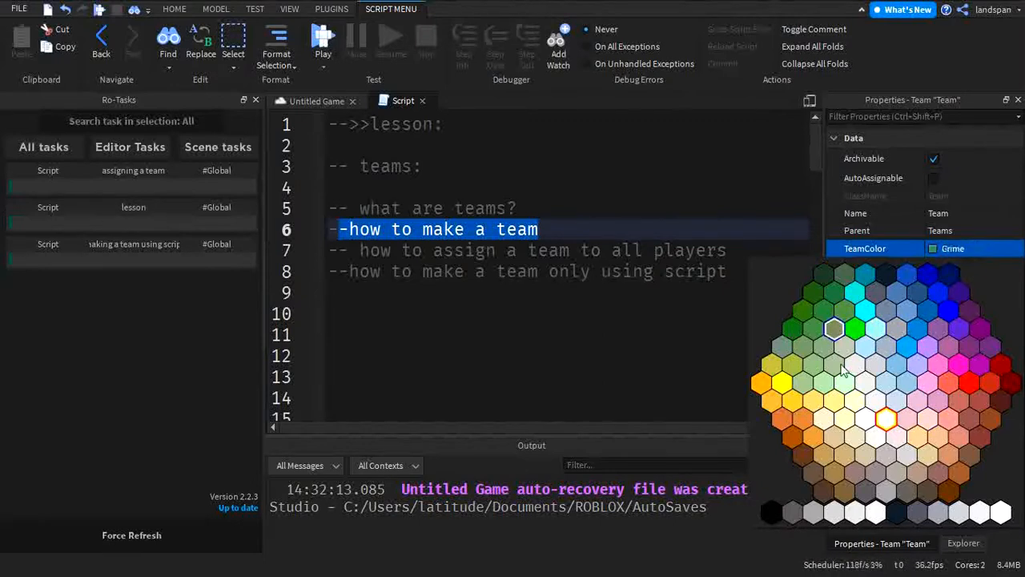
{"action": "left_click", "coordinate": [971, 418]}
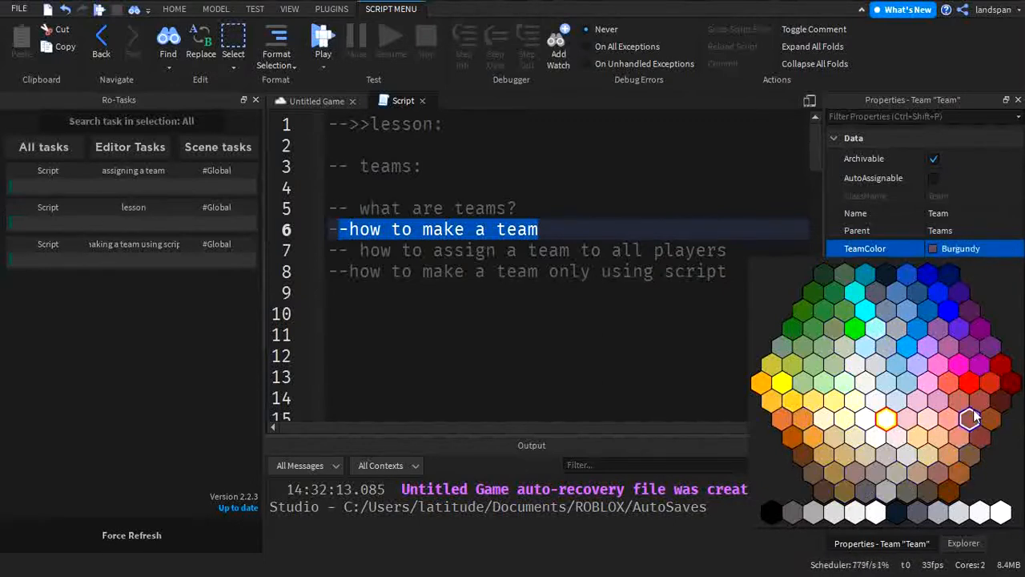
{"action": "left_click", "coordinate": [875, 293]}
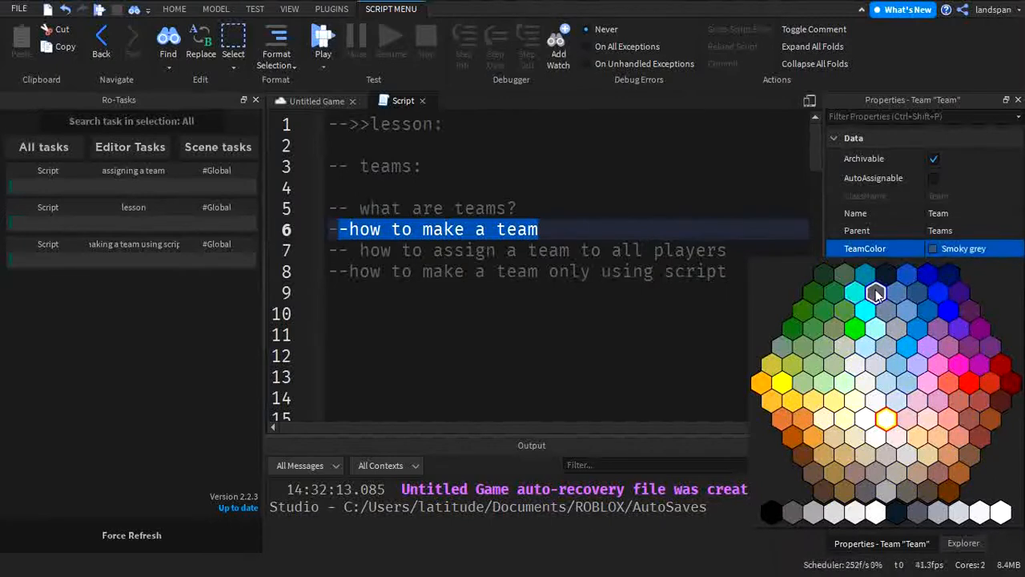
{"action": "left_click", "coordinate": [875, 293]}
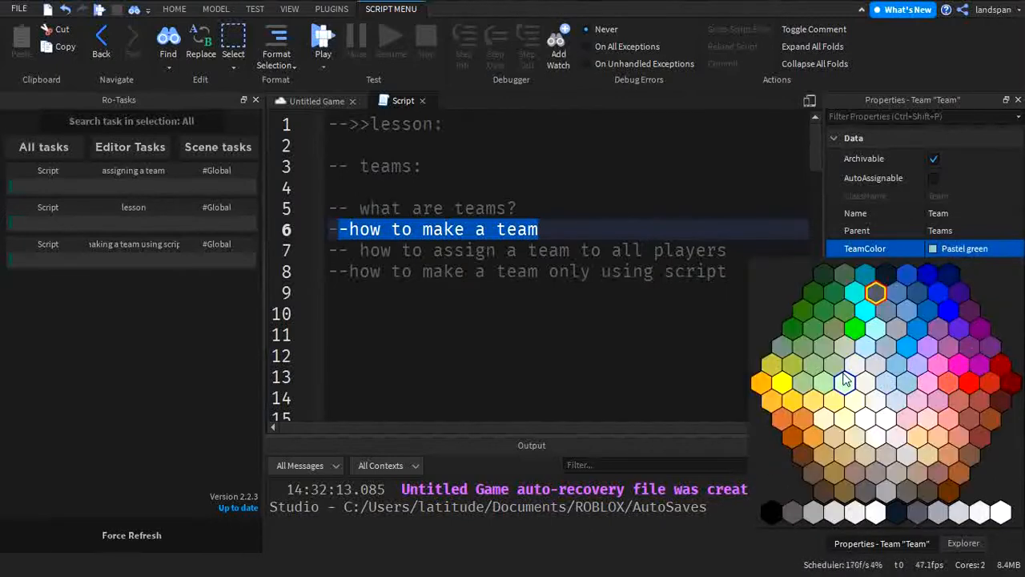
{"action": "left_click", "coordinate": [905, 292]}
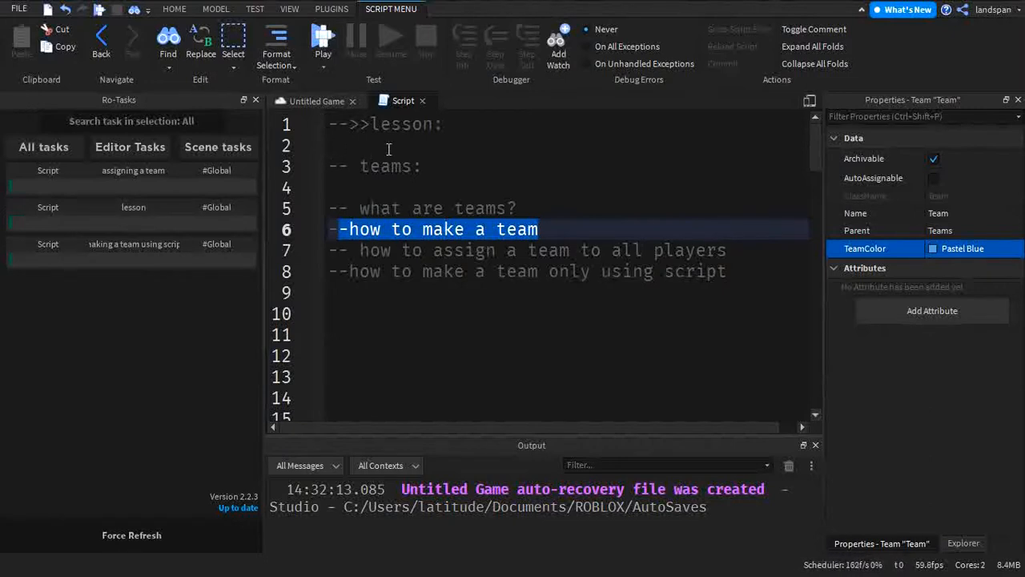
Highlight the Teams service line and plr.Team assignment, then select green under Teams.
{"action": "scroll", "scroll_direction": "down", "scroll_amount": 3}
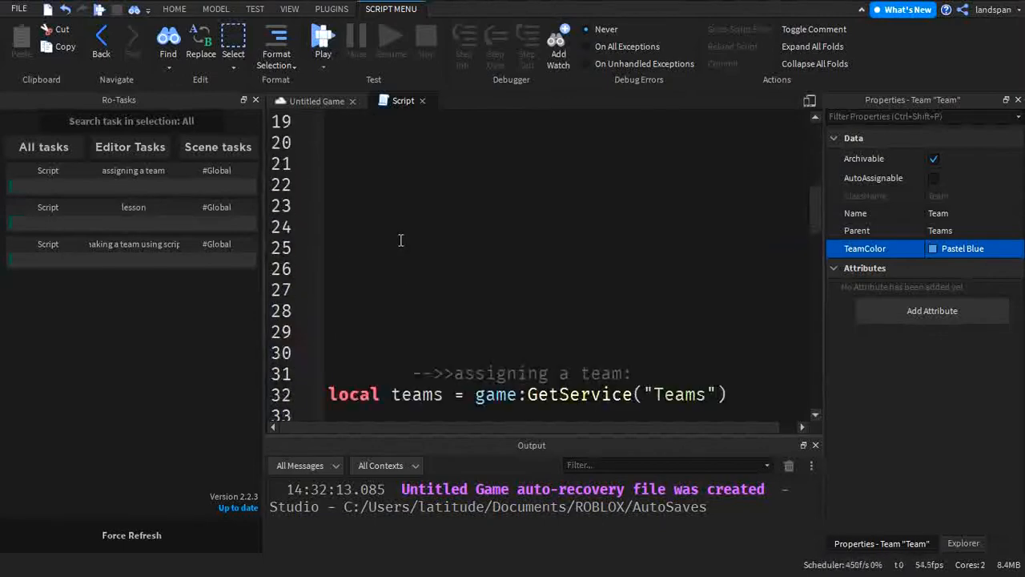
{"action": "scroll", "scroll_direction": "down", "scroll_amount": 3}
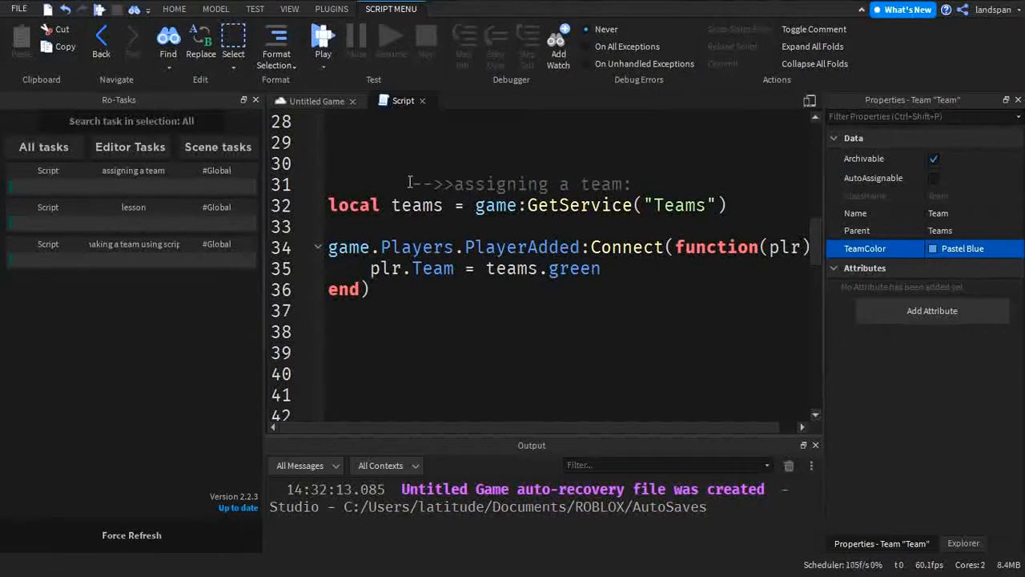
{"action": "mouse_move", "coordinate": [613, 164]}
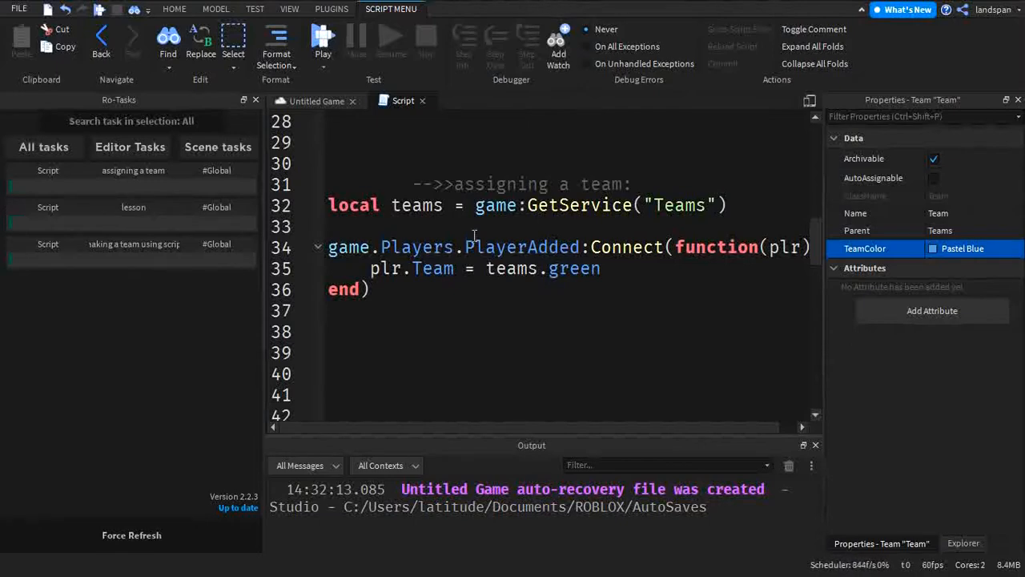
{"action": "triple_click", "coordinate": [520, 205]}
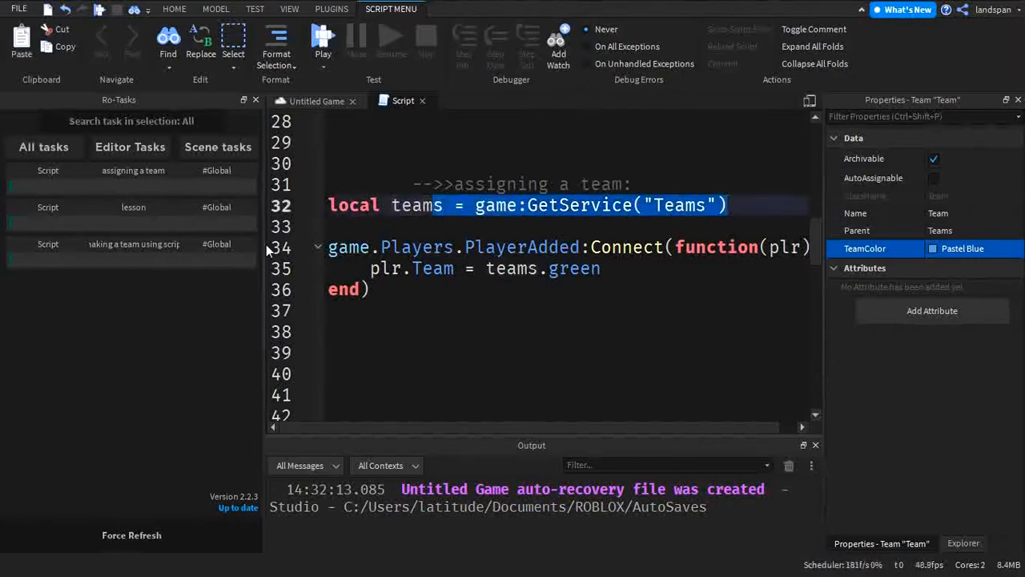
{"action": "double_click", "coordinate": [496, 205]}
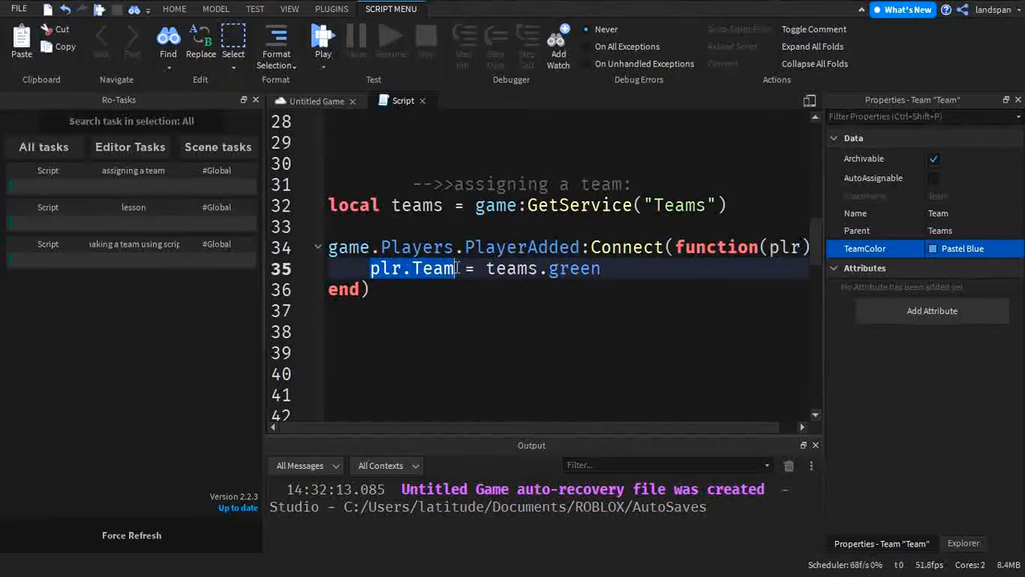
{"action": "double_click", "coordinate": [785, 247]}
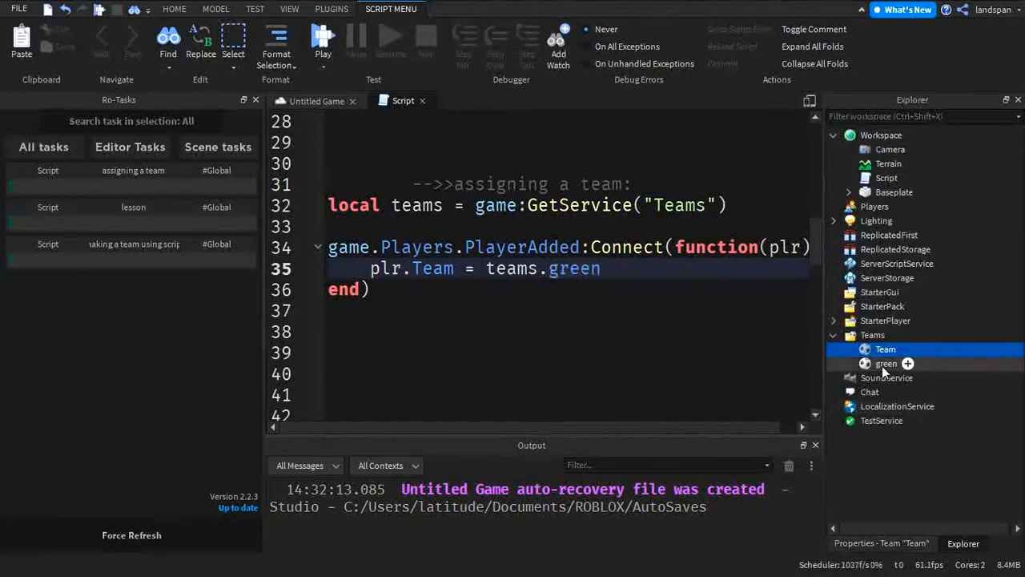
{"action": "left_click", "coordinate": [886, 363]}
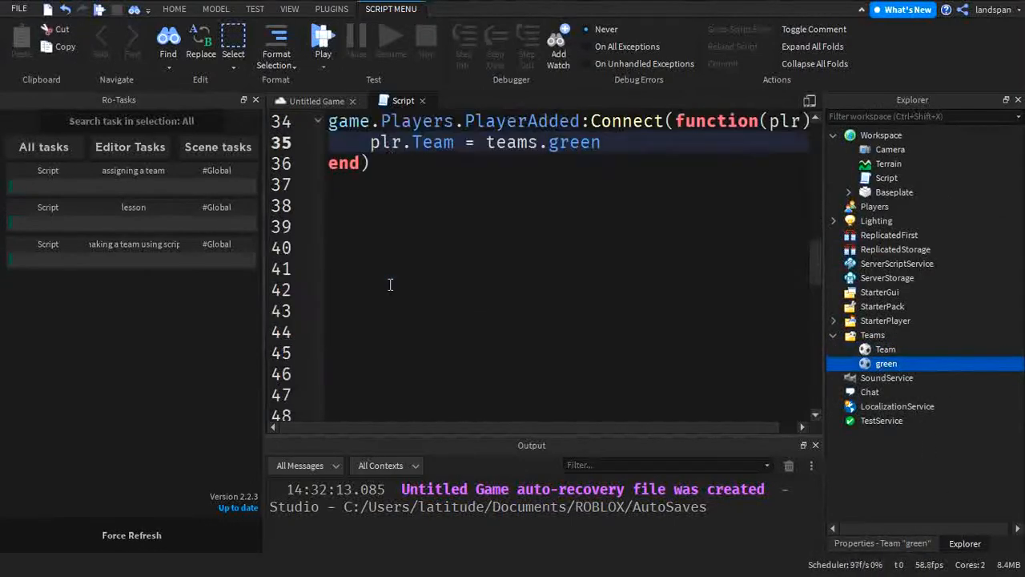
Highlight the NewTeam creation, Name, Dark blue TeamColor and AutoAssignable lines.
{"action": "scroll", "scroll_direction": "down", "scroll_amount": 3}
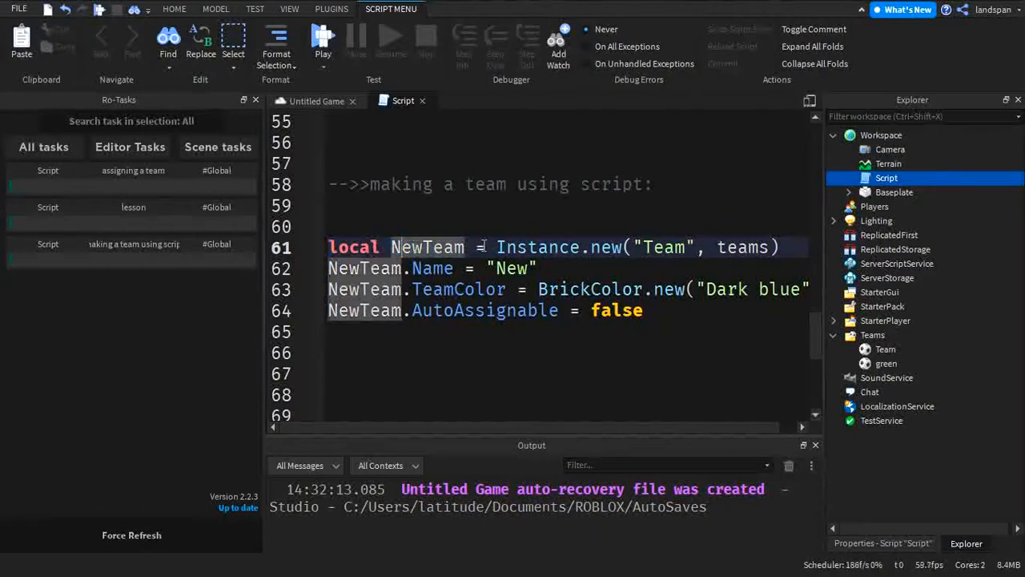
{"action": "double_click", "coordinate": [537, 247]}
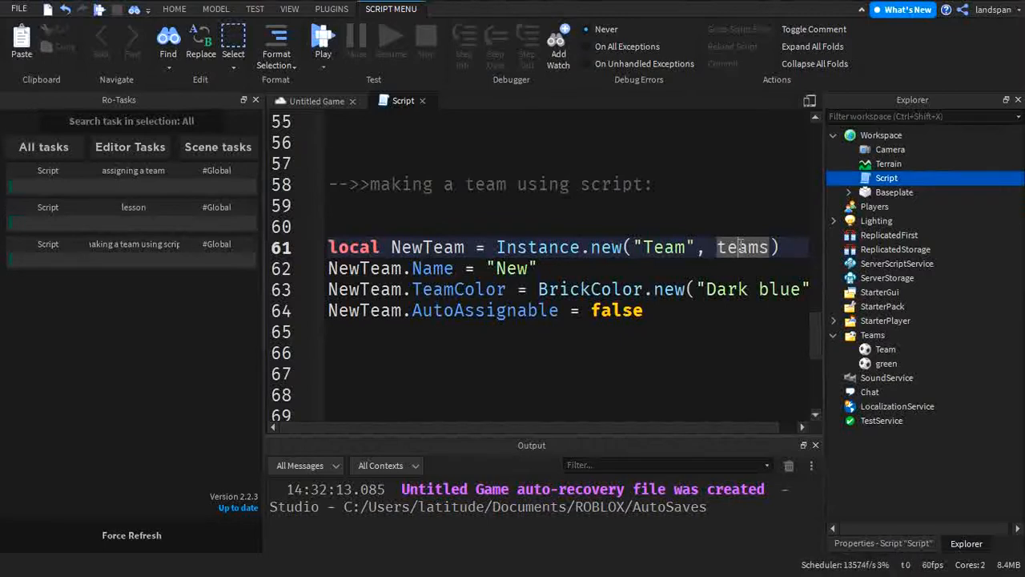
{"action": "mouse_move", "coordinate": [465, 166]}
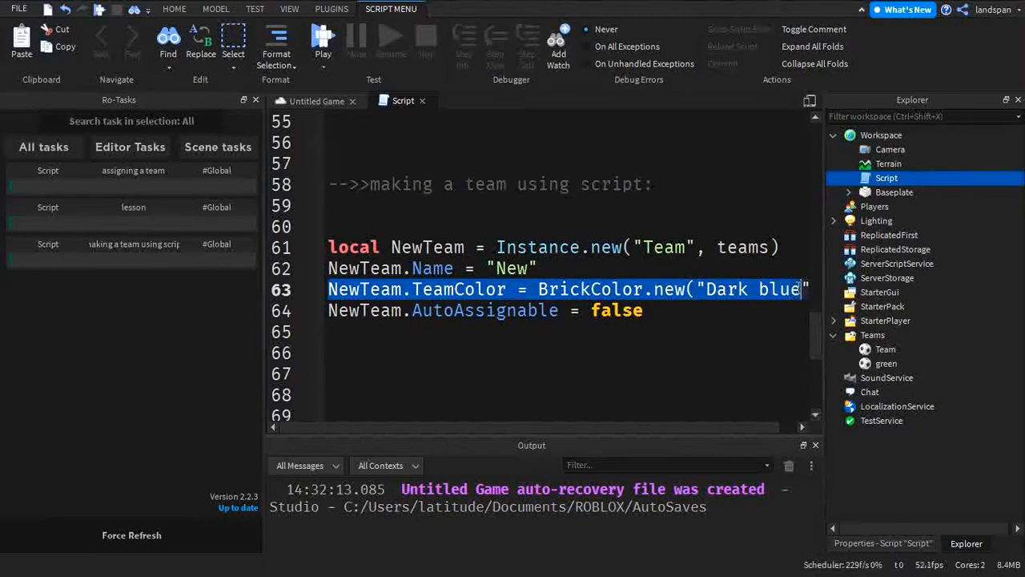
{"action": "mouse_move", "coordinate": [548, 369]}
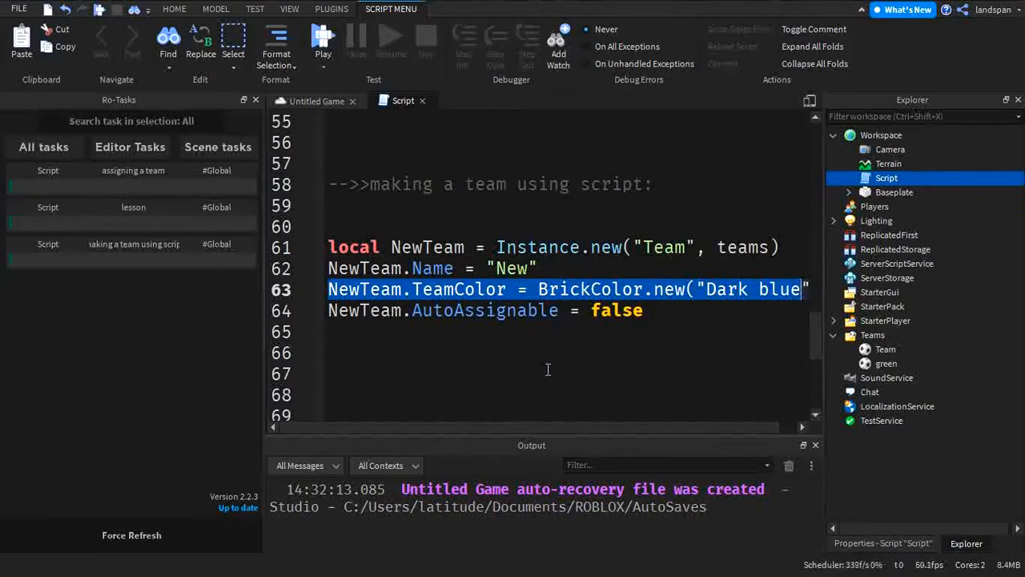
{"action": "left_click", "coordinate": [466, 310]}
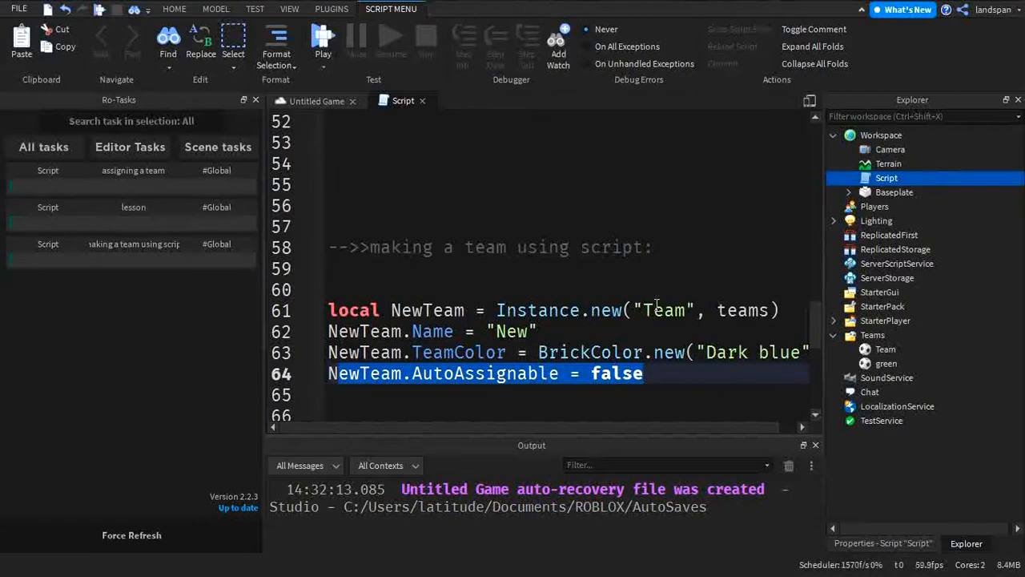
{"action": "left_click", "coordinate": [642, 373]}
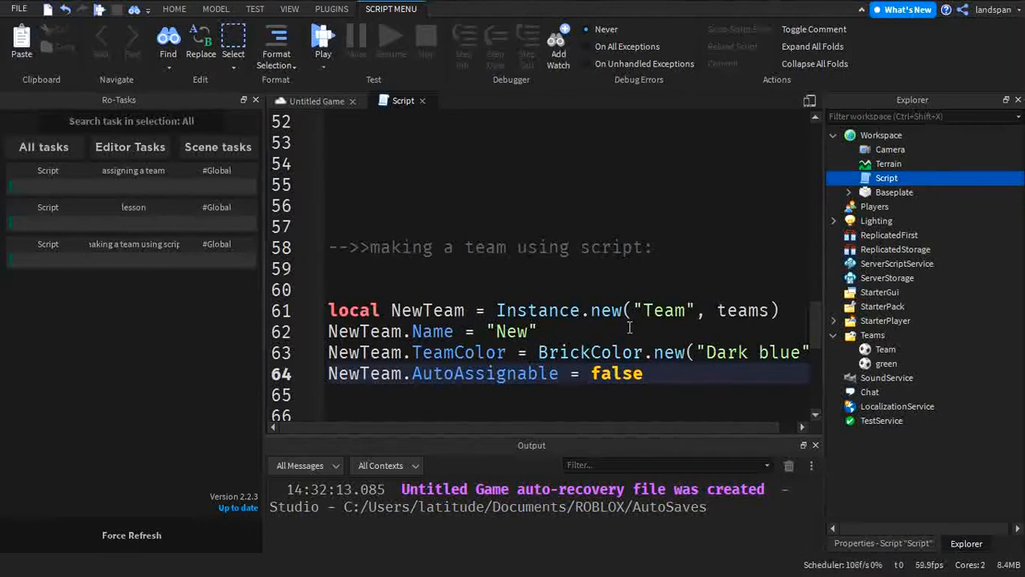
{"action": "scroll", "scroll_direction": "up", "scroll_amount": 3}
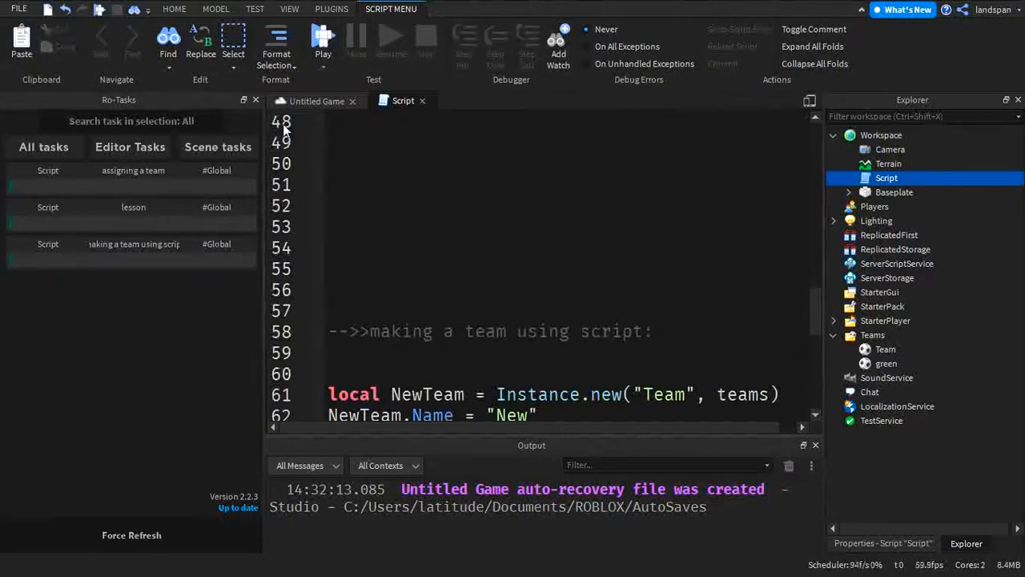
Playtest, confirm the leaderboard lists green, Team and New, then stop.
{"action": "left_click", "coordinate": [322, 38]}
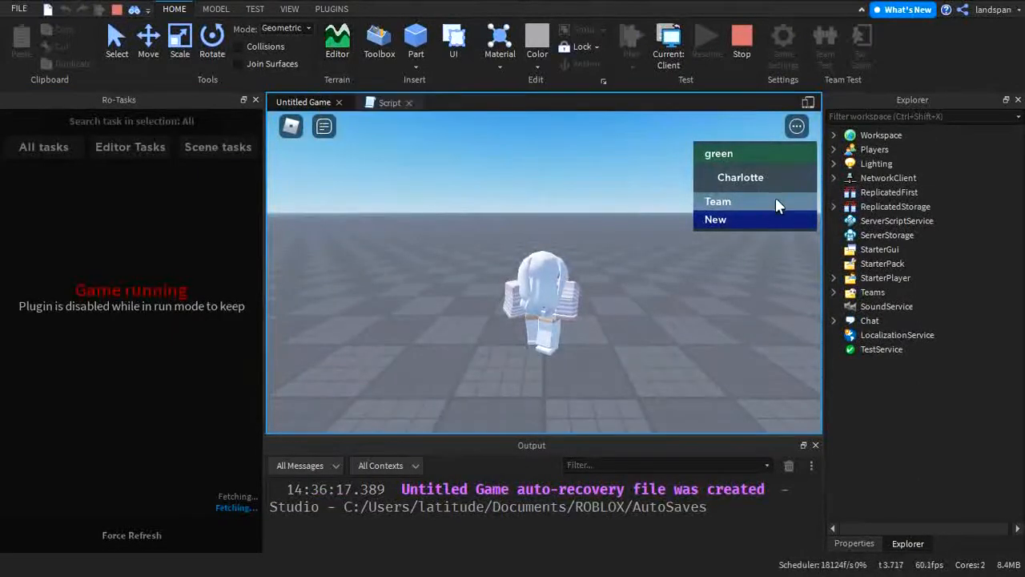
{"action": "mouse_move", "coordinate": [885, 277]}
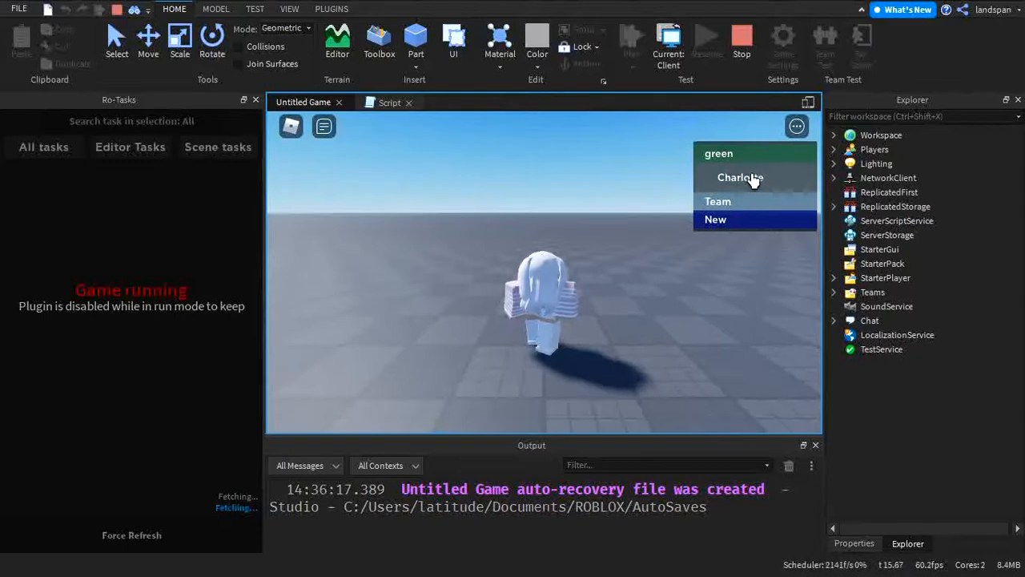
{"action": "left_click", "coordinate": [739, 177]}
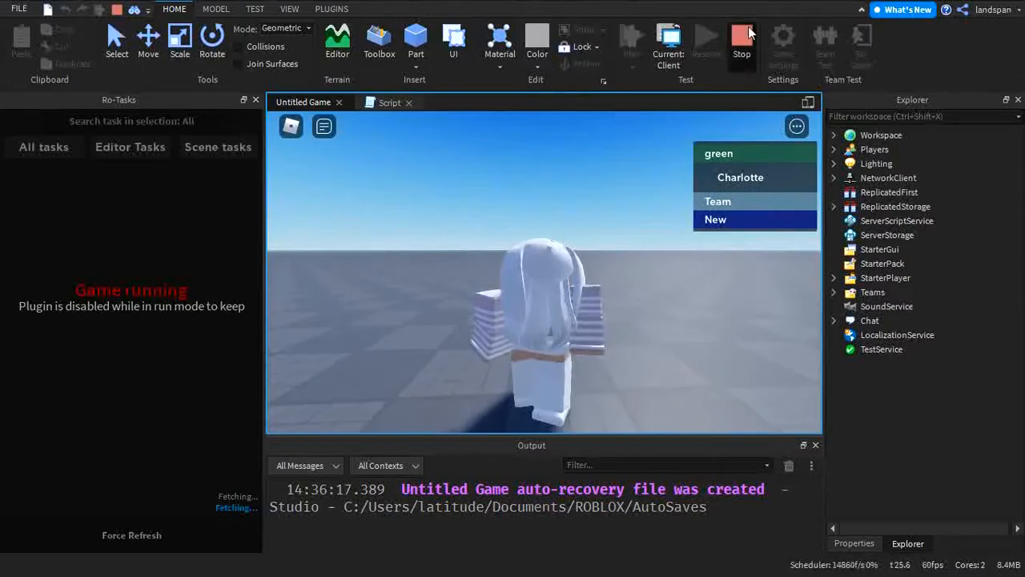
{"action": "left_click", "coordinate": [741, 40]}
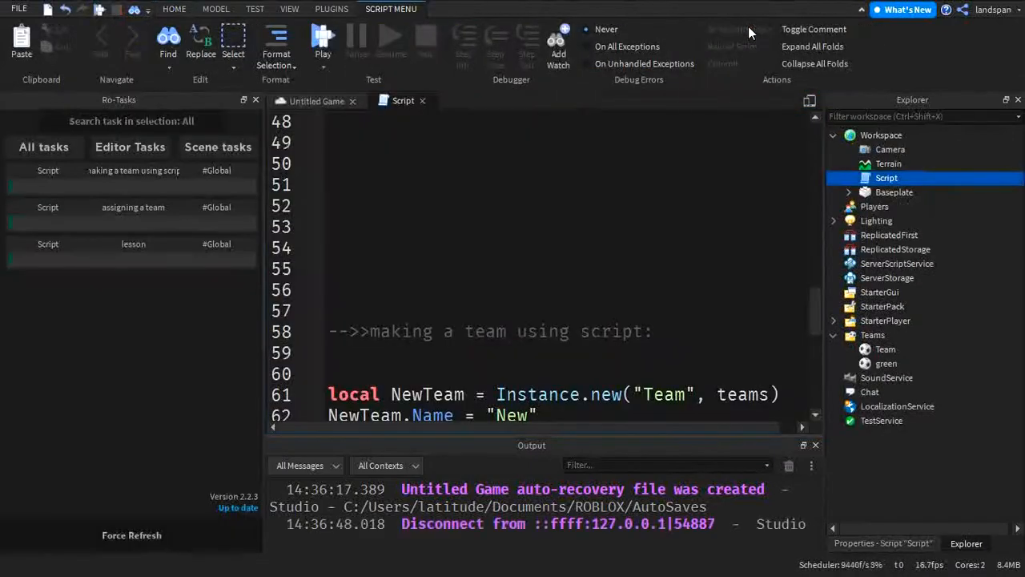
Scroll up the script, then select Team and green under Teams in Explorer.
{"action": "scroll", "scroll_direction": "up", "scroll_amount": 3}
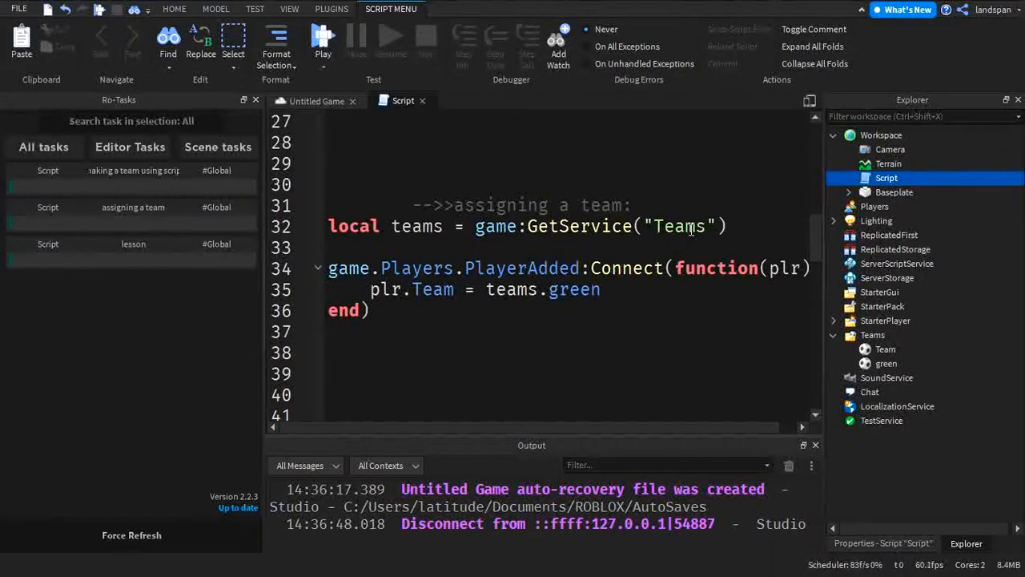
{"action": "scroll", "scroll_direction": "up", "scroll_amount": 3}
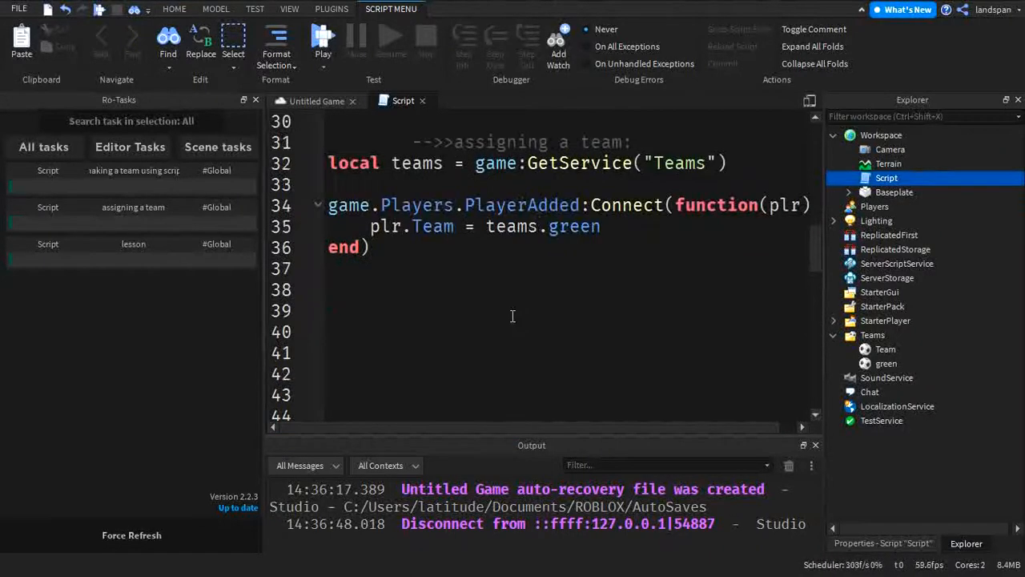
{"action": "triple_click", "coordinate": [481, 226]}
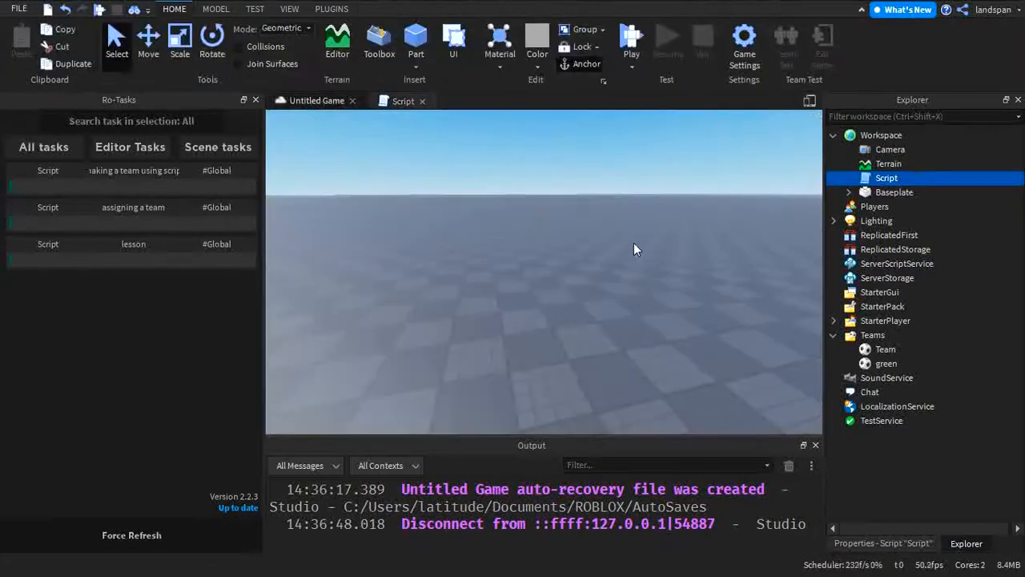
{"action": "left_click", "coordinate": [884, 348]}
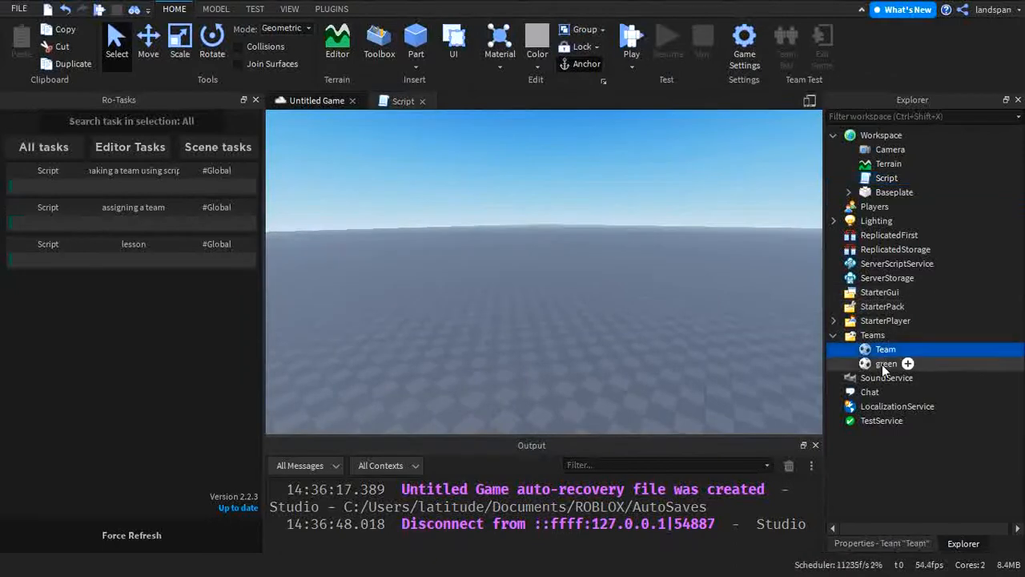
{"action": "left_click", "coordinate": [885, 363]}
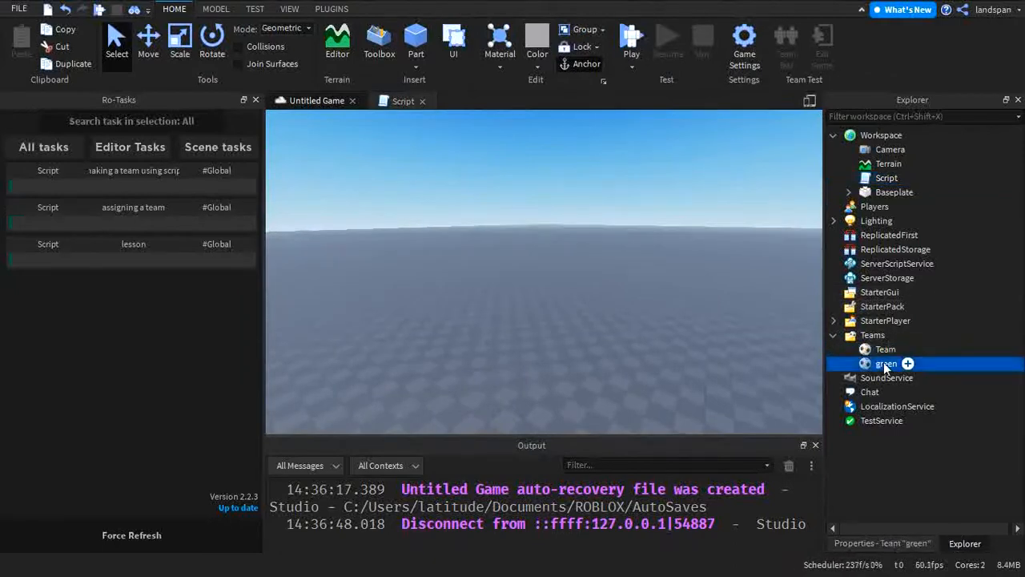